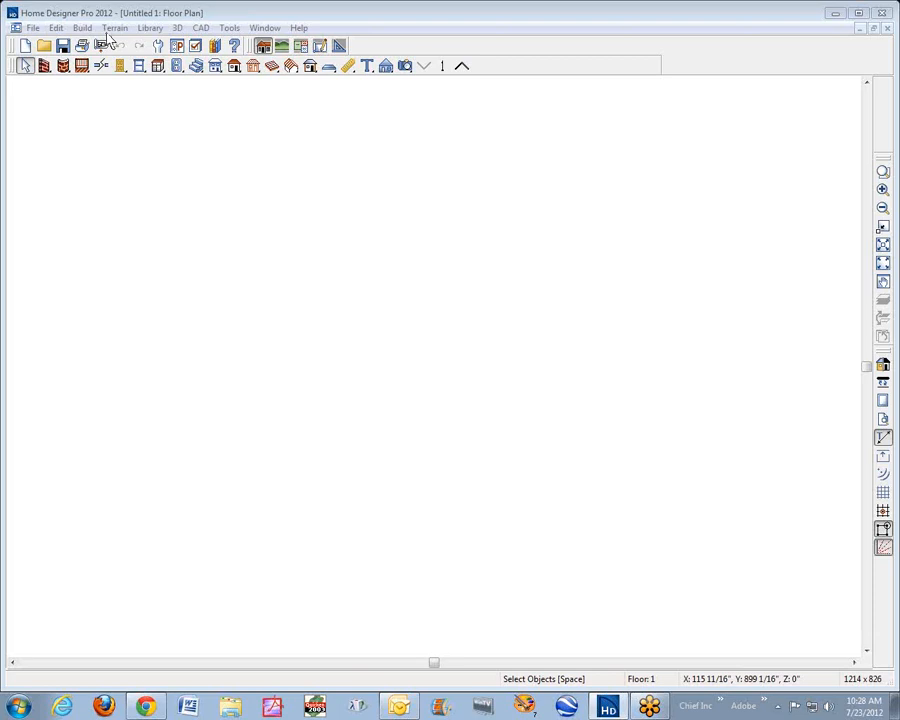
mouse_move(140, 48)
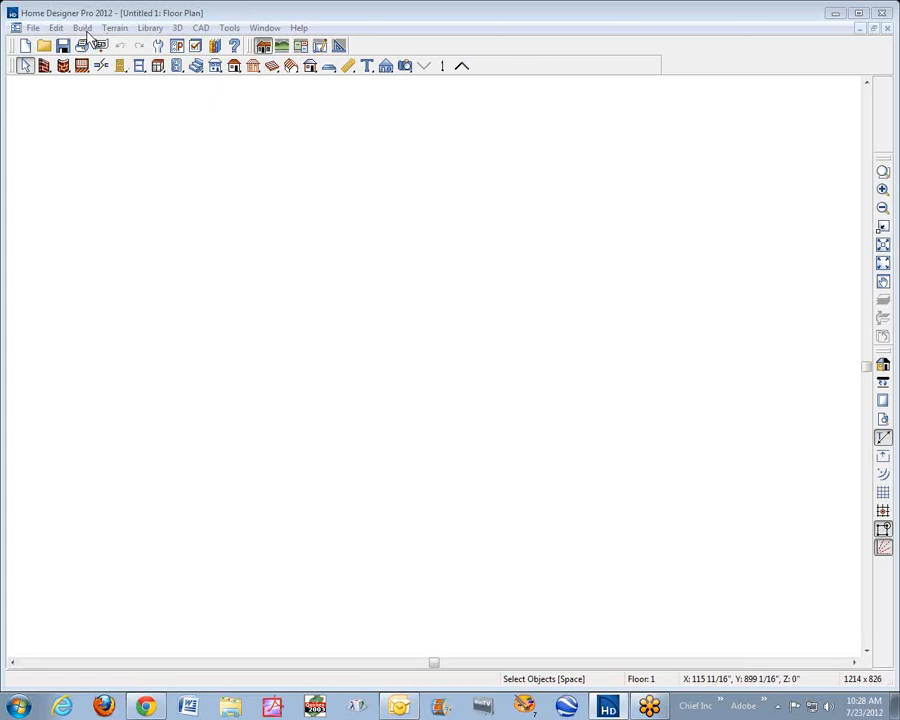
Draw a rectangular slab on the blank floor plan and place a camera toward it.
left_click(88, 26)
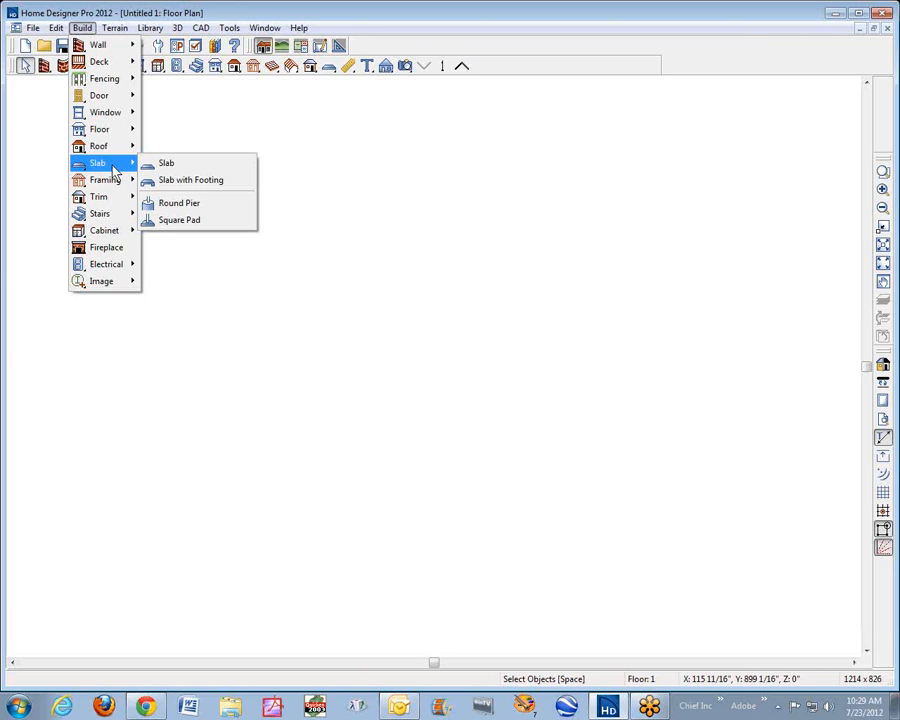
left_click(166, 162)
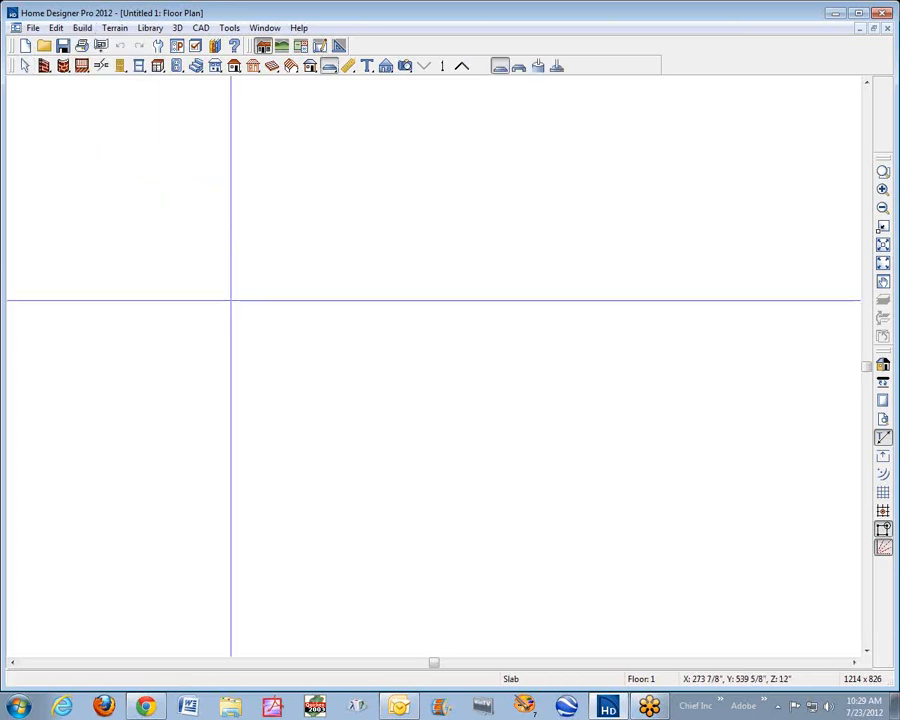
left_click_drag(230, 300, 448, 438)
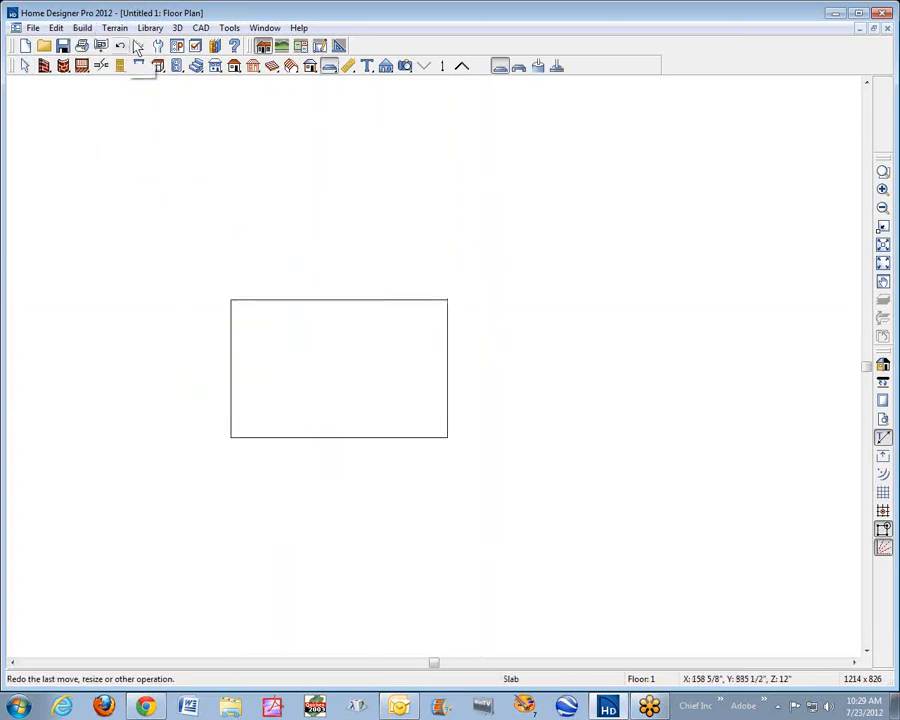
left_click(112, 24)
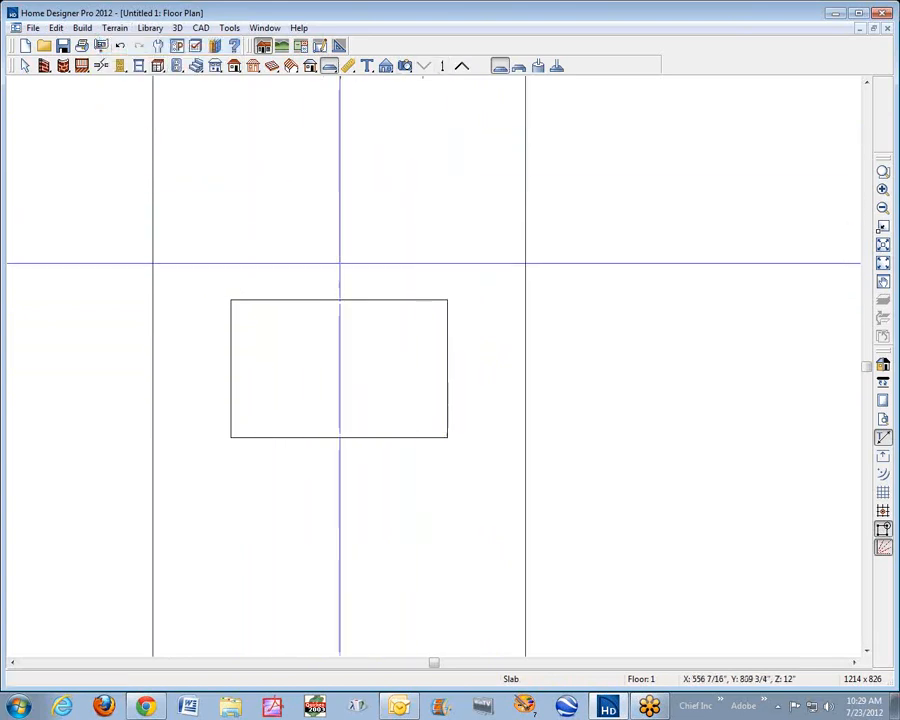
left_click(496, 64)
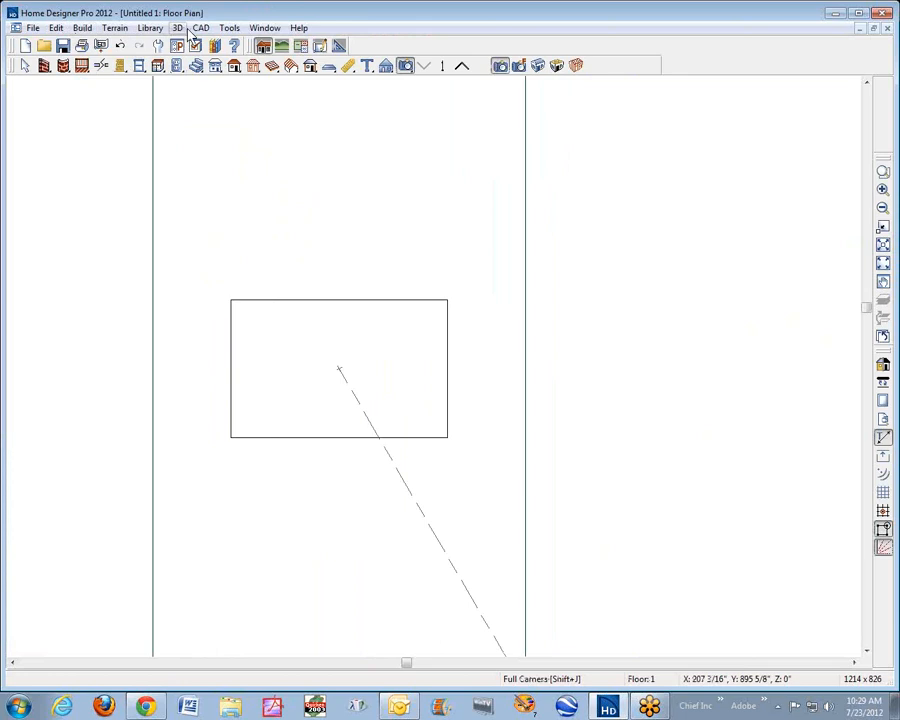
Draw a CAD oval inside the rectangle and choose Slab as its Convert Polyline type.
left_click(204, 28)
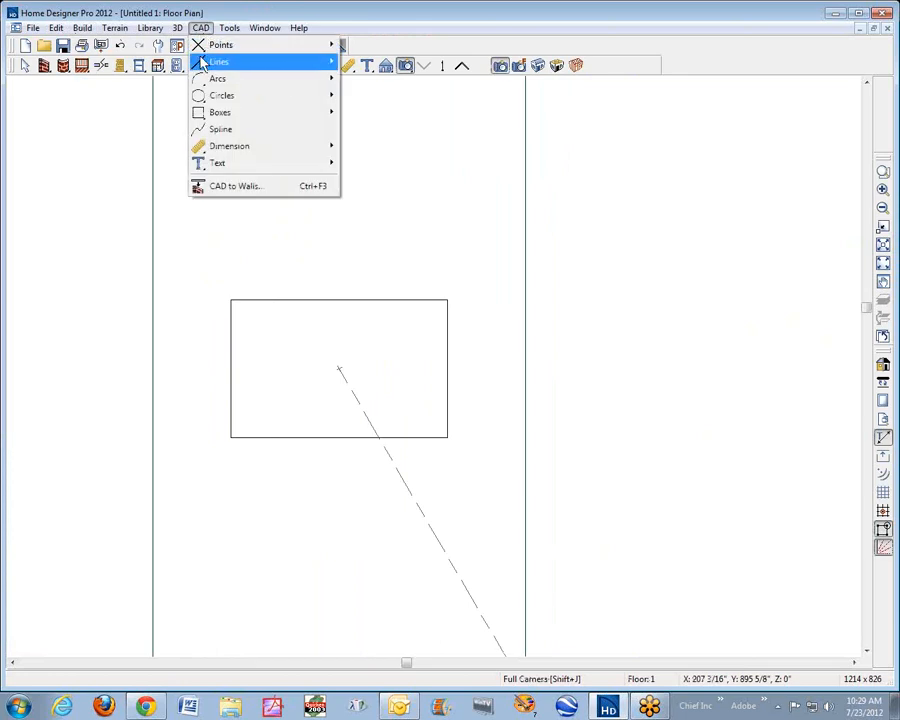
mouse_move(236, 116)
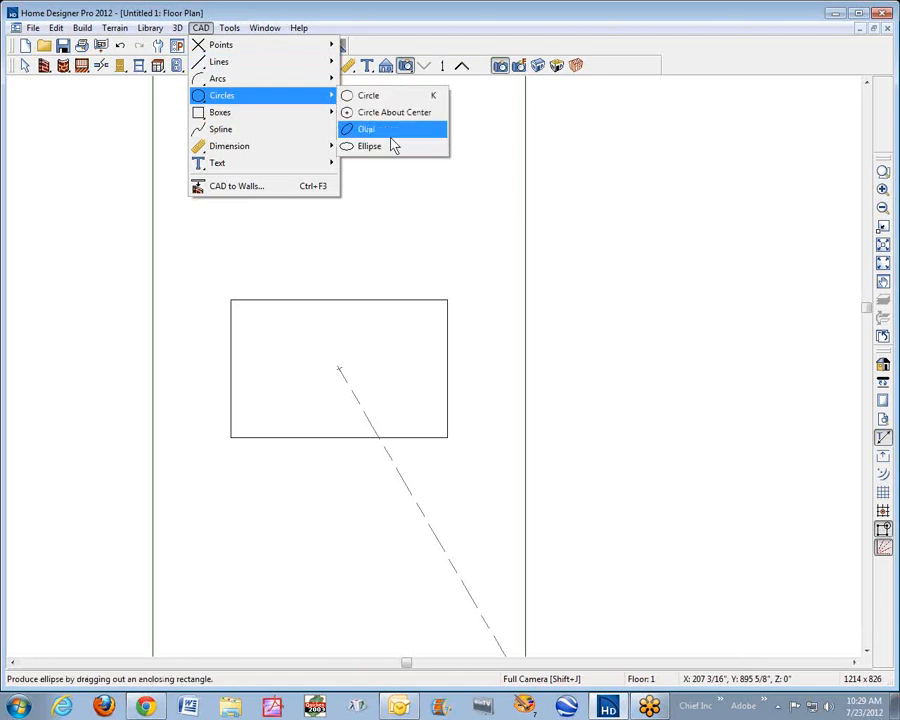
left_click(368, 128)
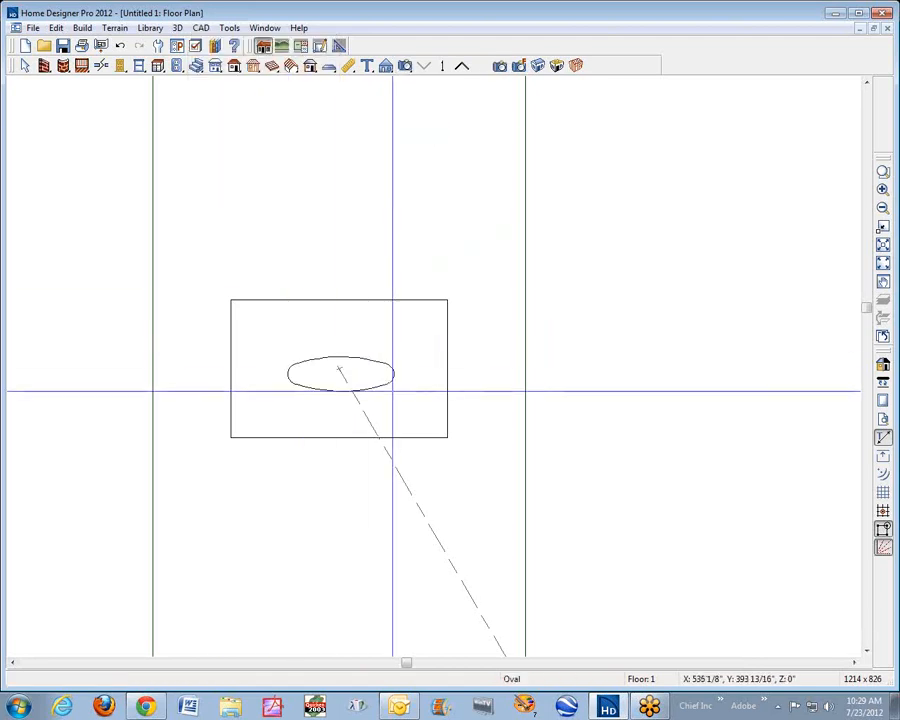
right_click(340, 374)
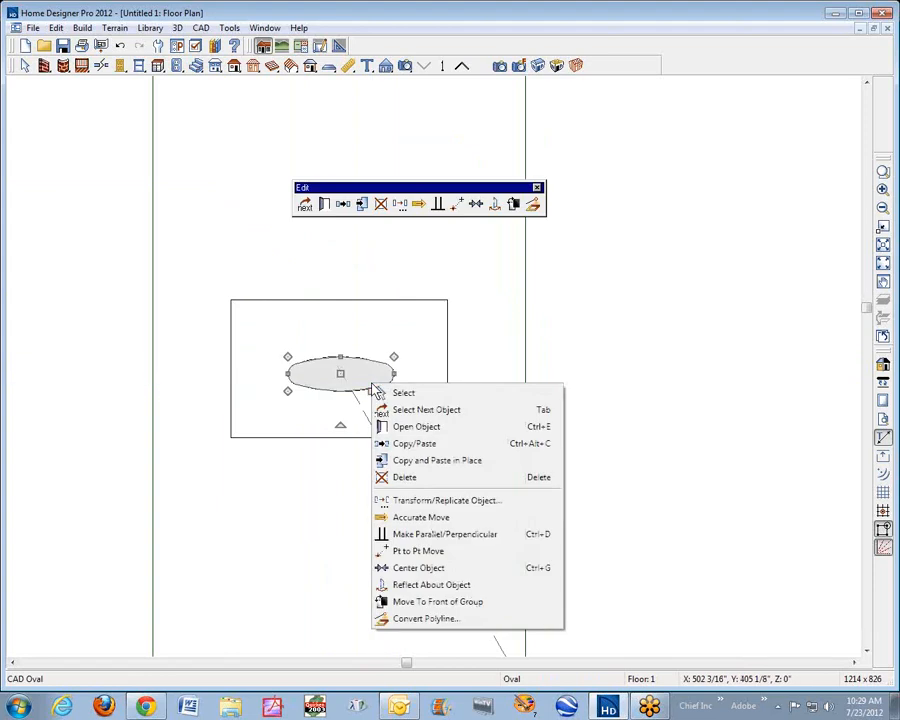
mouse_move(432, 600)
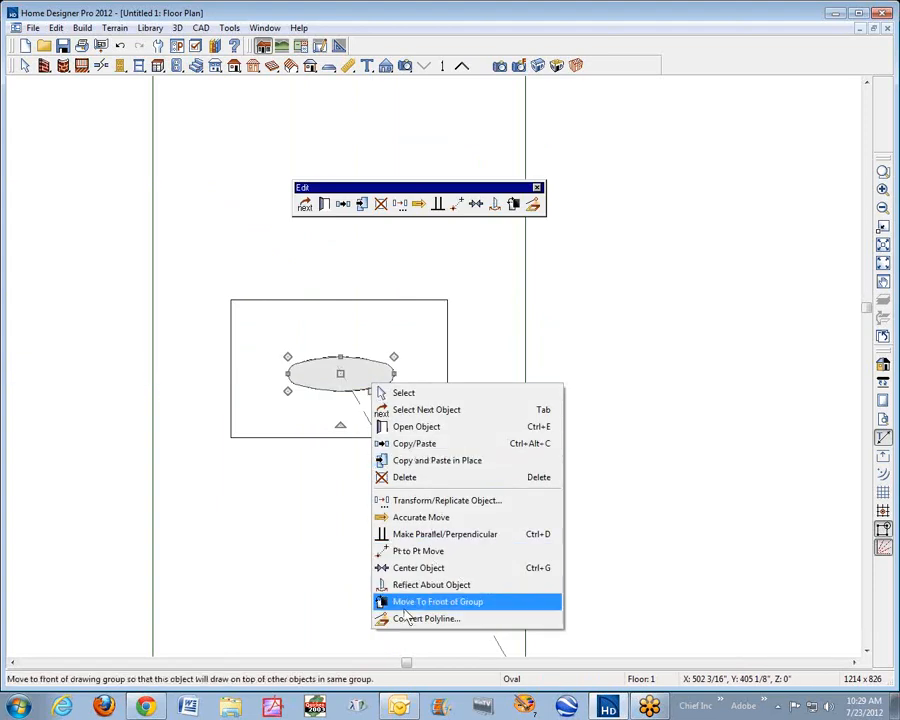
left_click(426, 620)
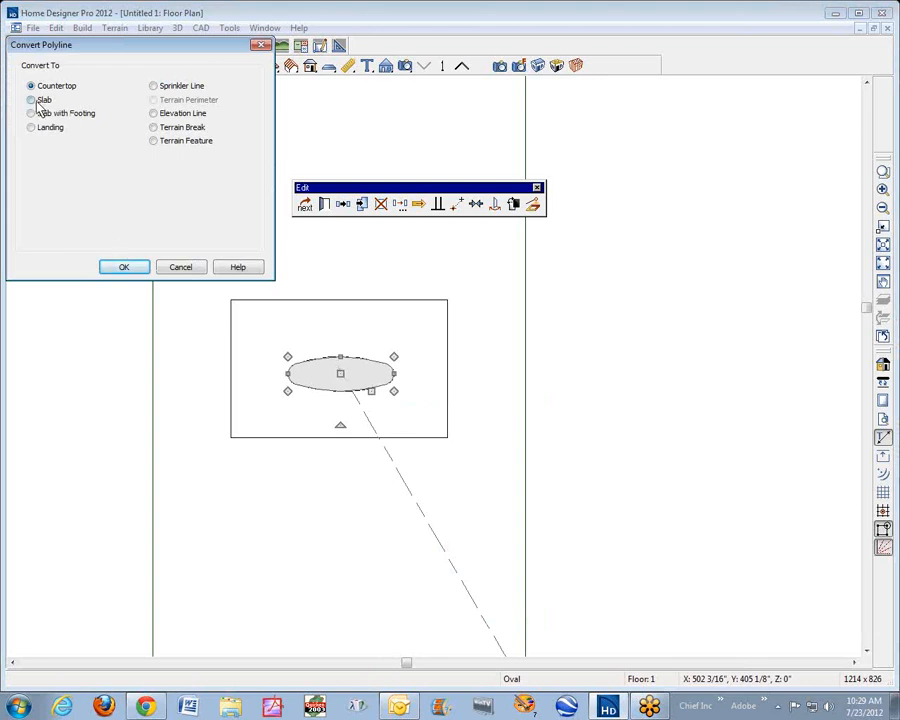
left_click(30, 100)
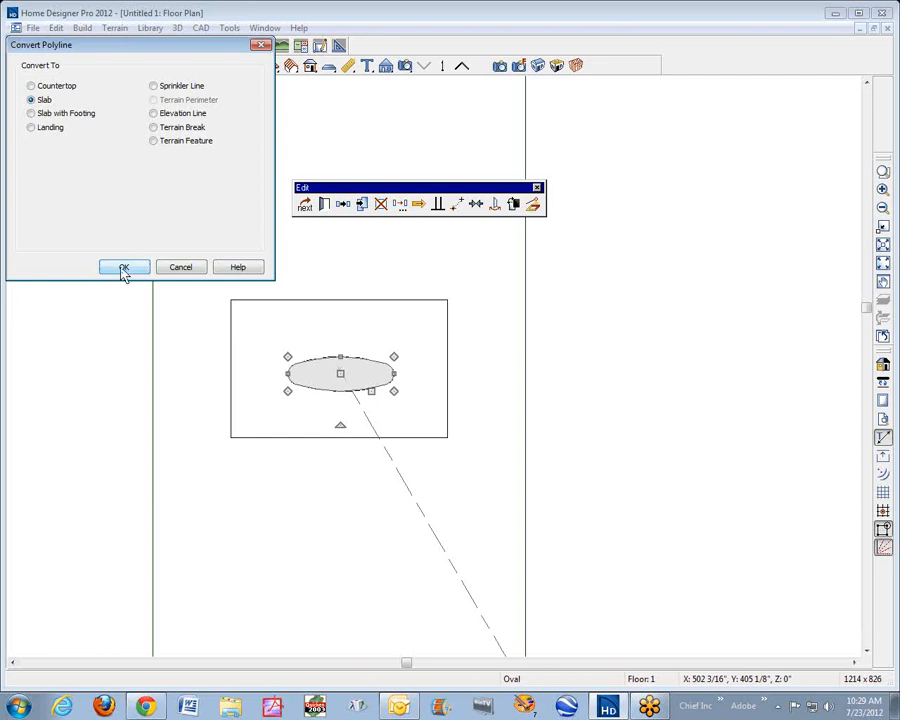
Confirm the oval's conversion to a slab, then nudge the oval slab and reopen its specification.
left_click(122, 268)
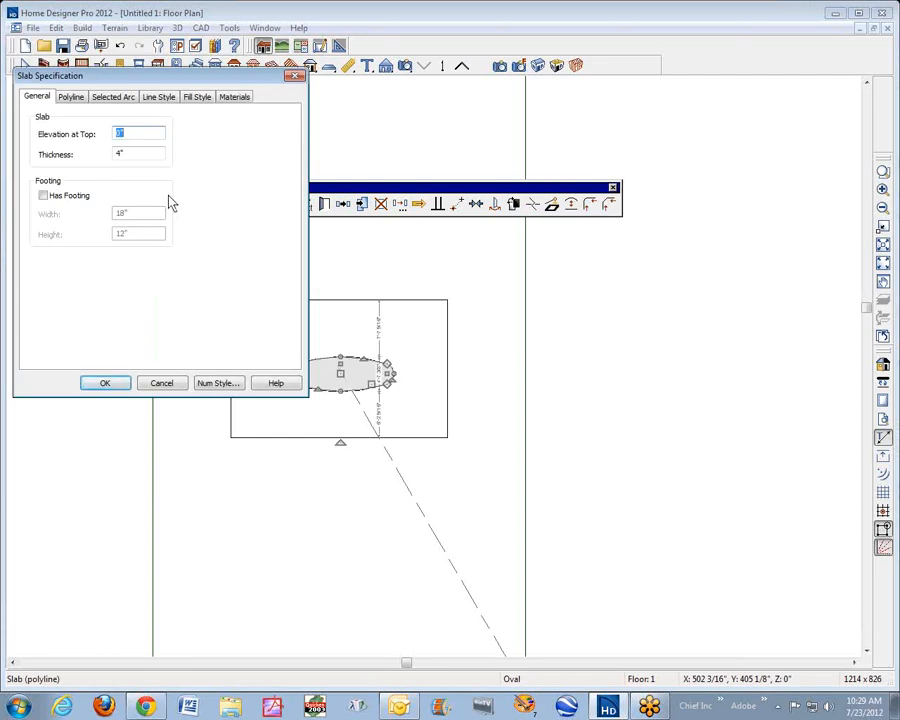
mouse_move(52, 112)
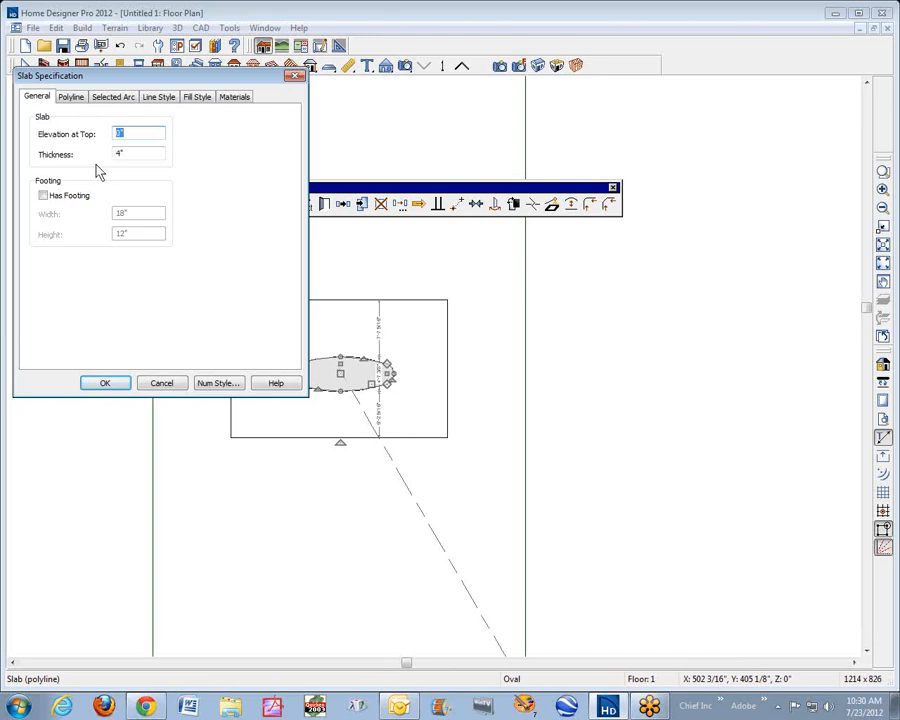
mouse_move(164, 352)
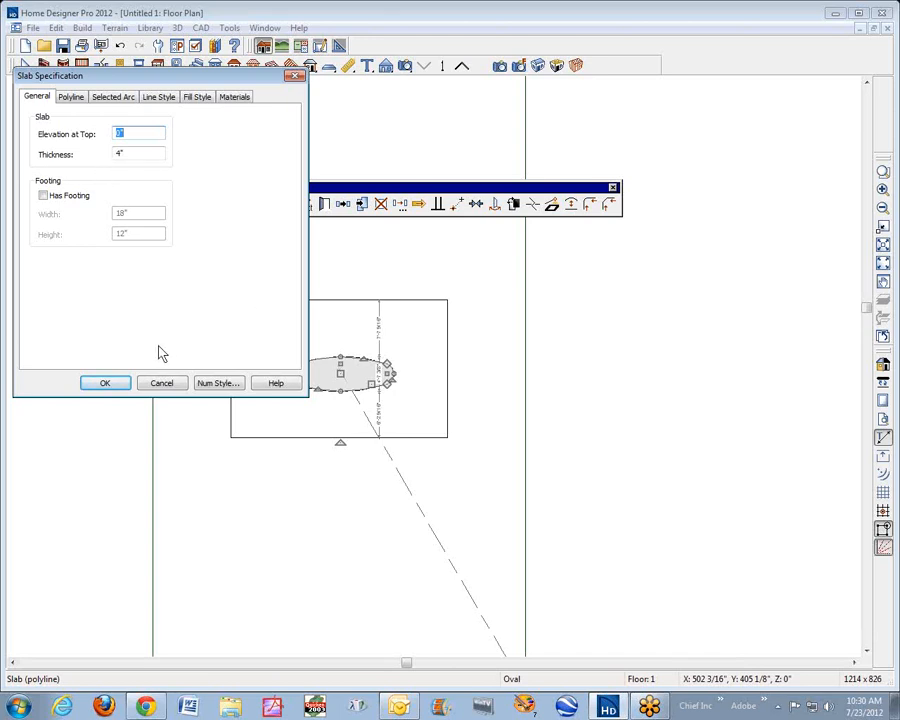
left_click(104, 384)
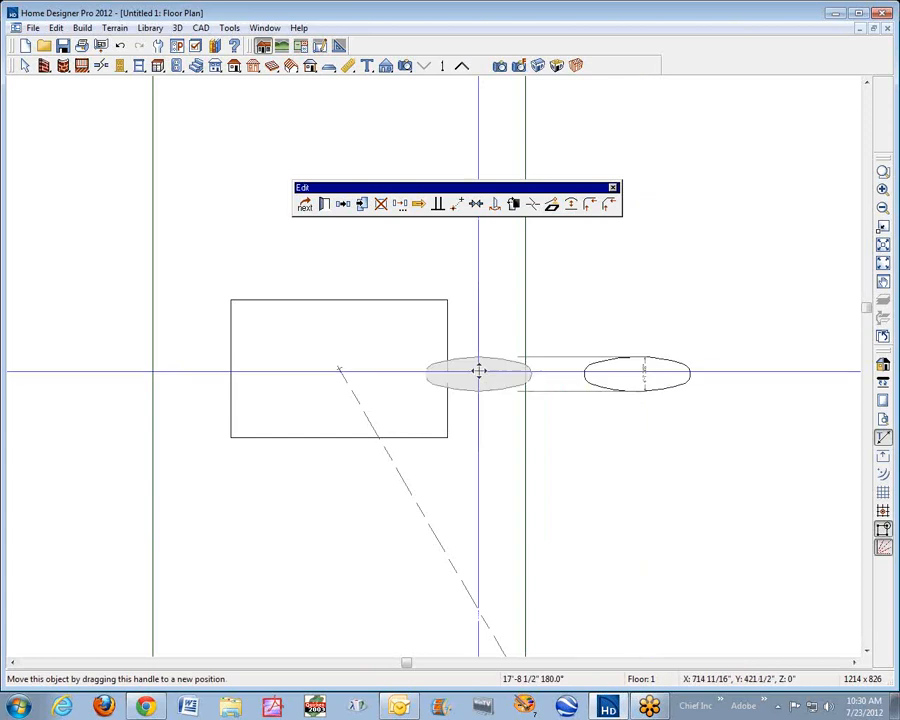
left_click_drag(478, 372, 334, 372)
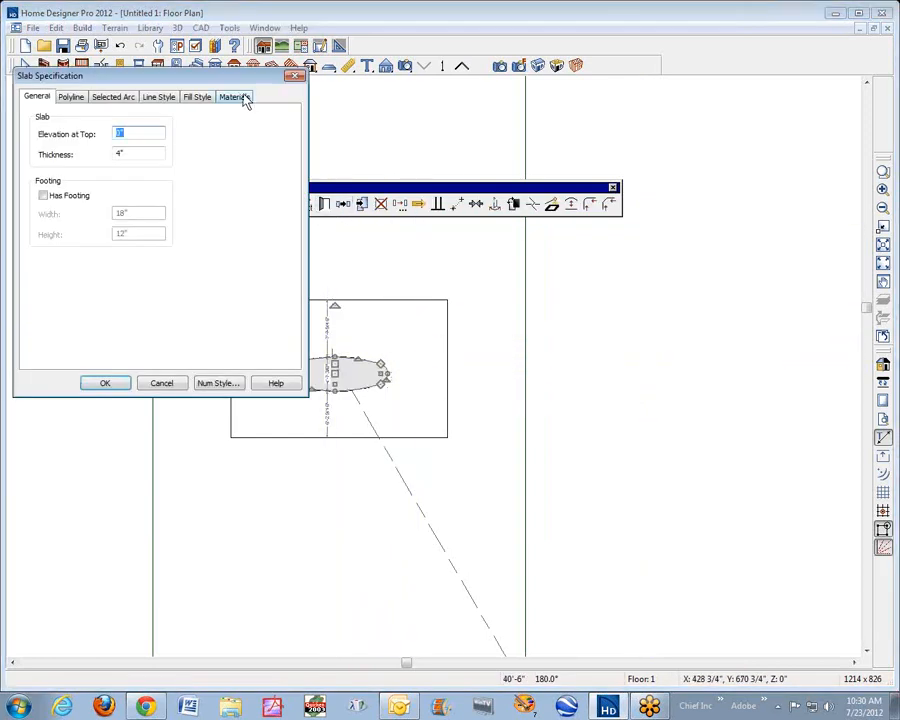
Assign the Water1 library material to the oval slab in place of concrete.
left_click(236, 96)
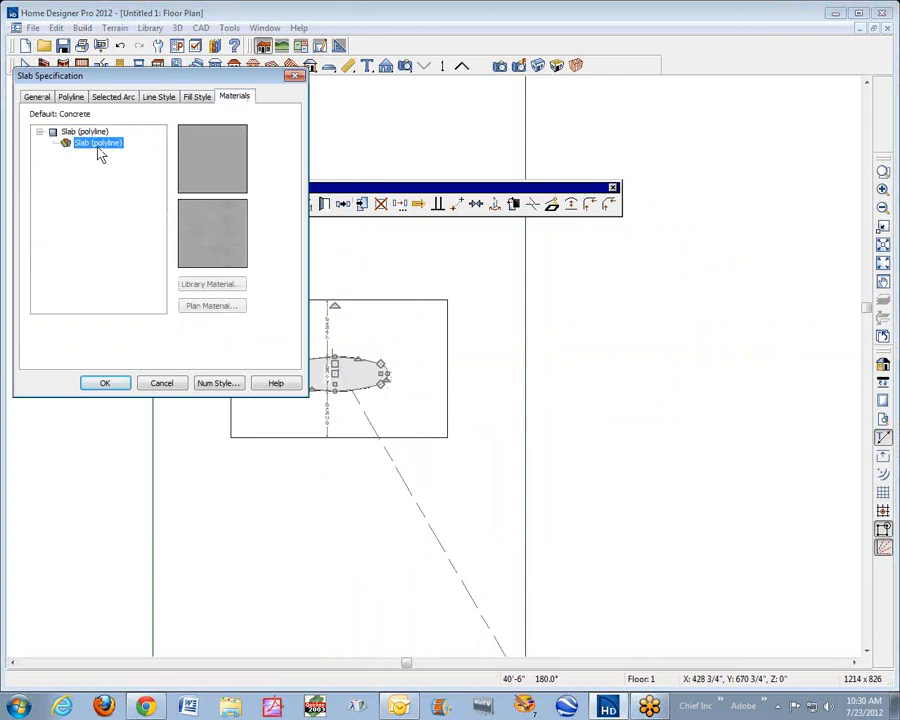
mouse_move(256, 200)
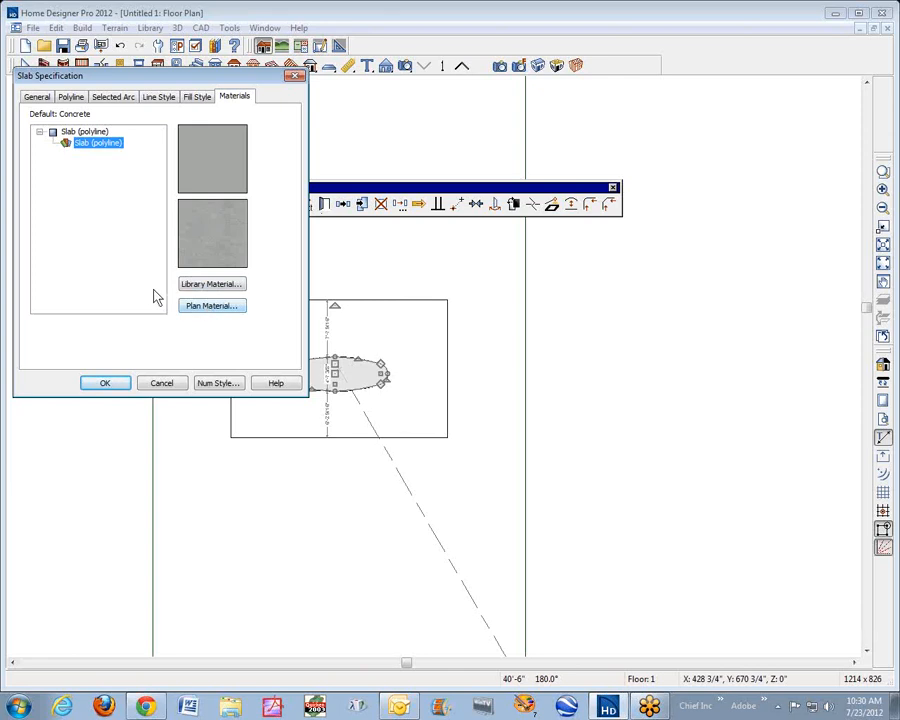
left_click(212, 284)
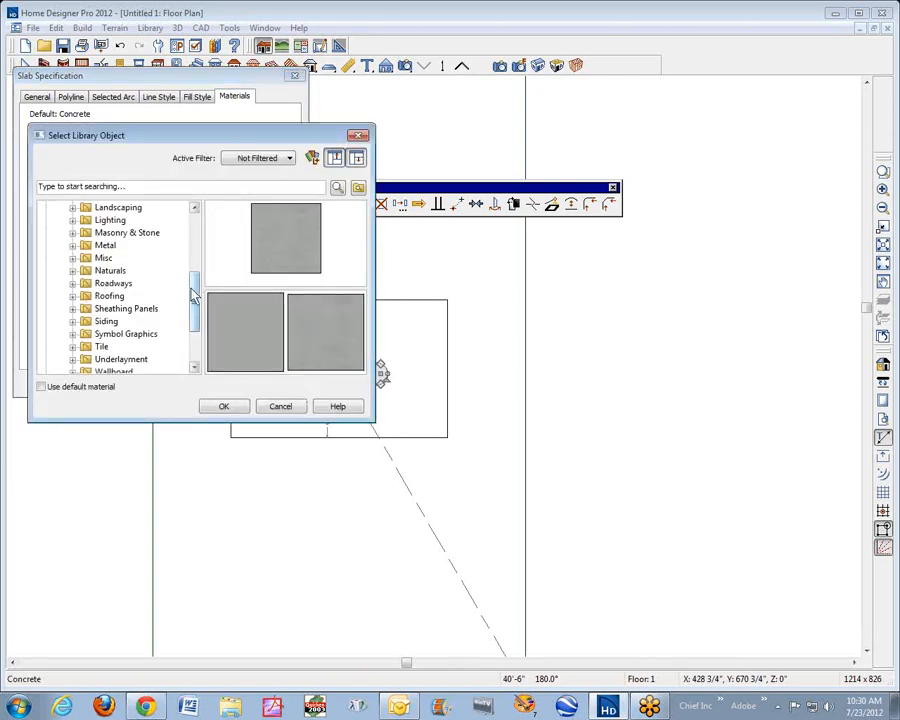
scroll("down", 3)
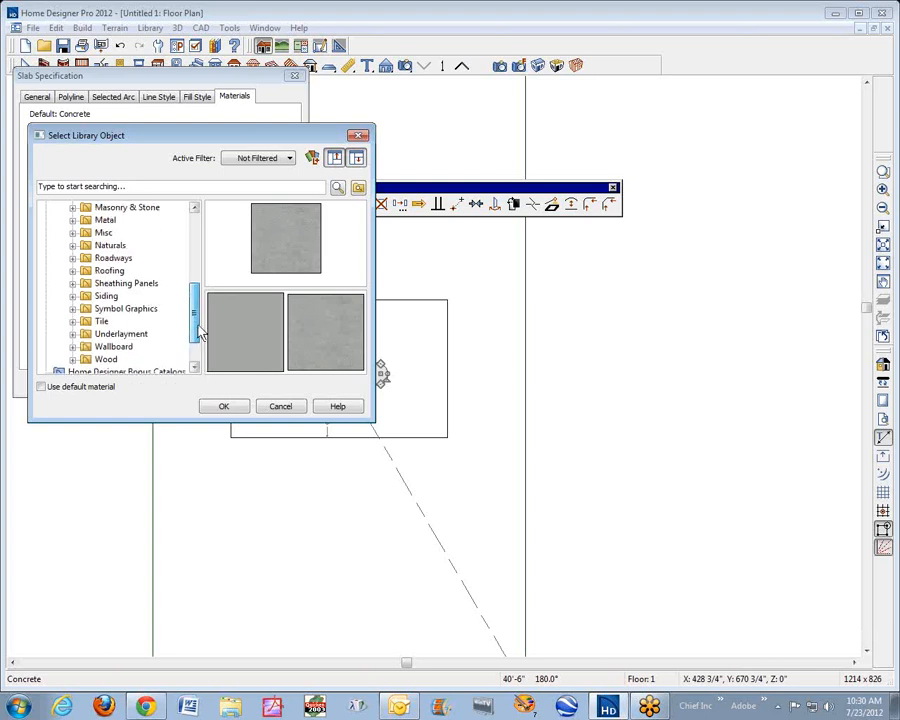
scroll("down", 3)
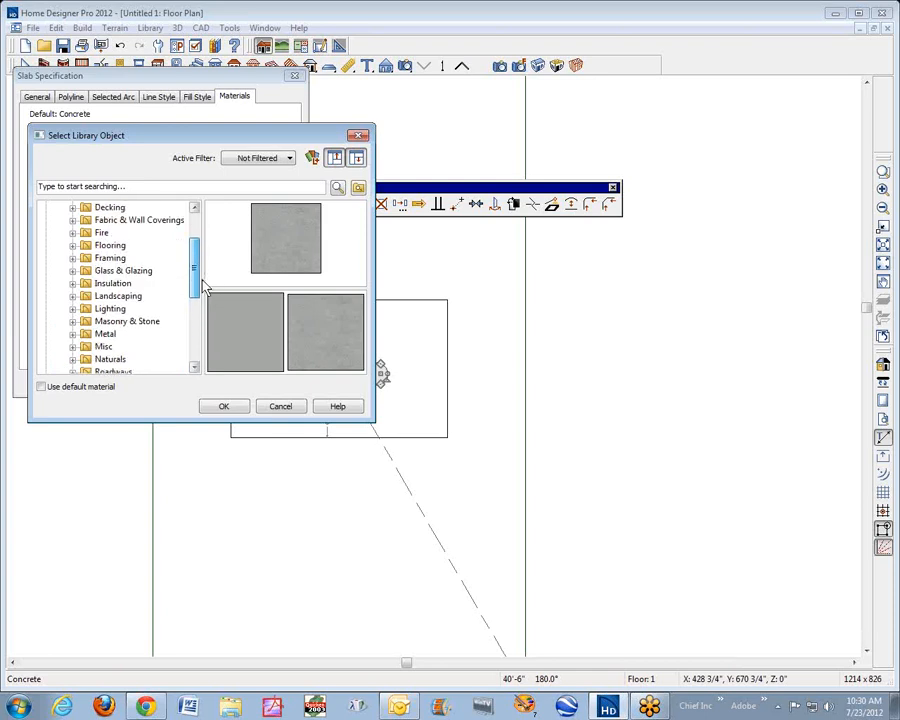
scroll("down", 3)
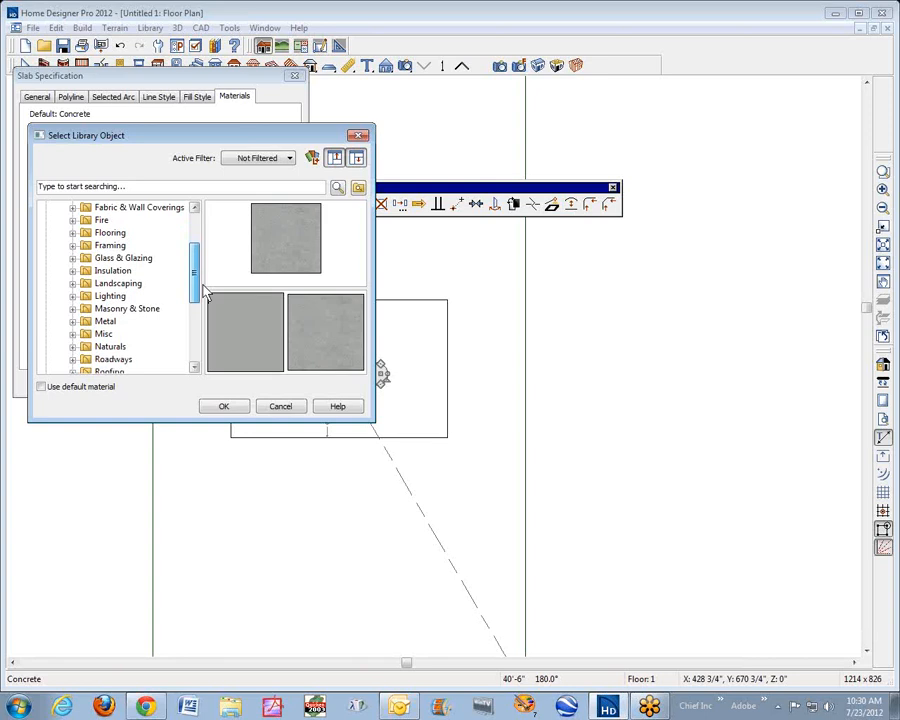
left_click(72, 284)
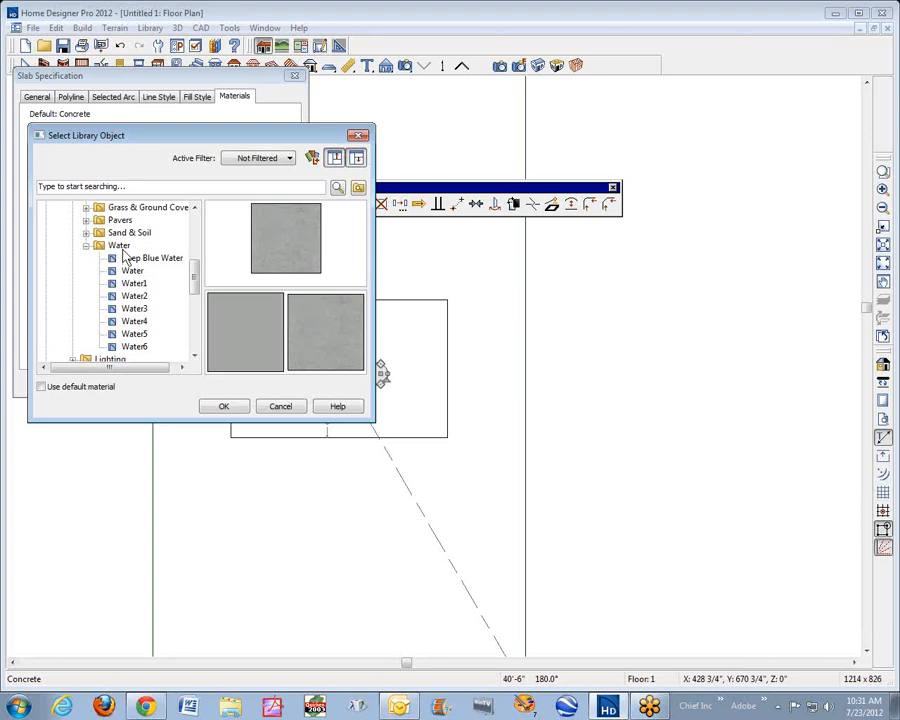
left_click(118, 246)
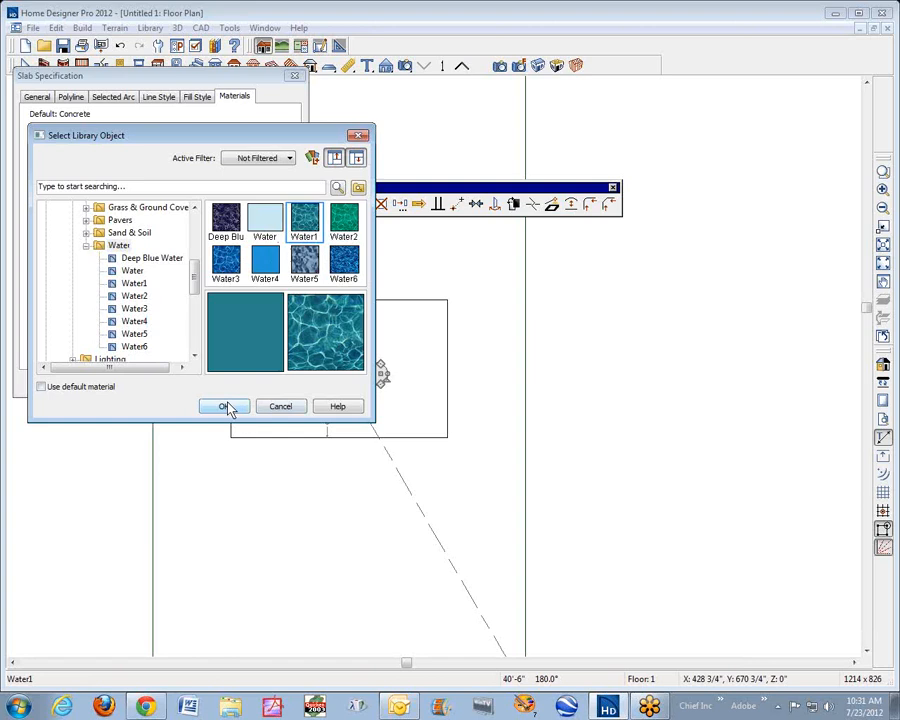
left_click(224, 406)
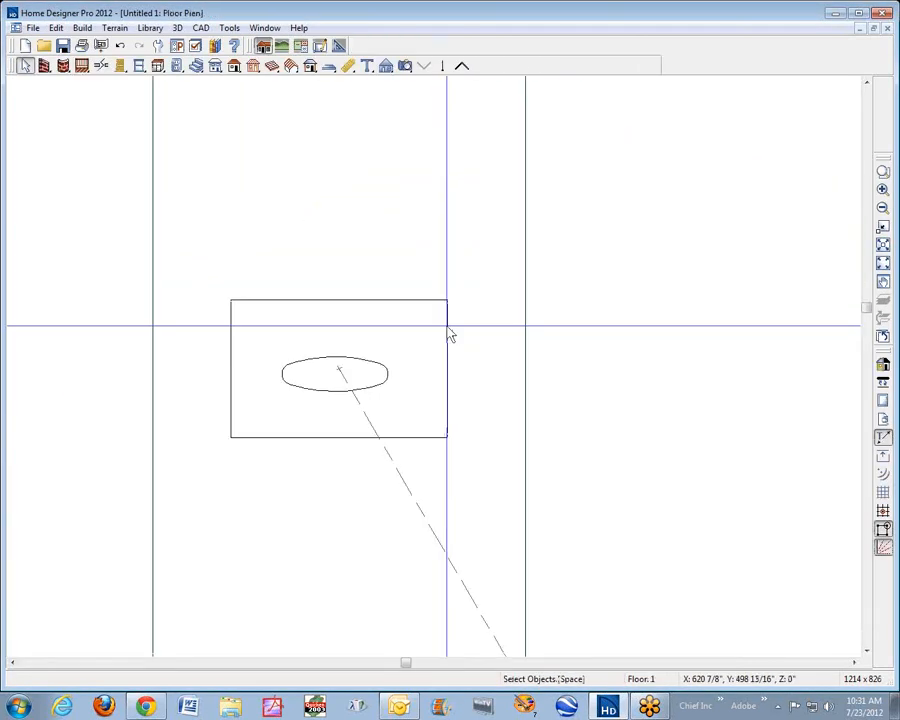
Adjust the oval slab's top elevation on the General tab and confirm it.
left_click(334, 374)
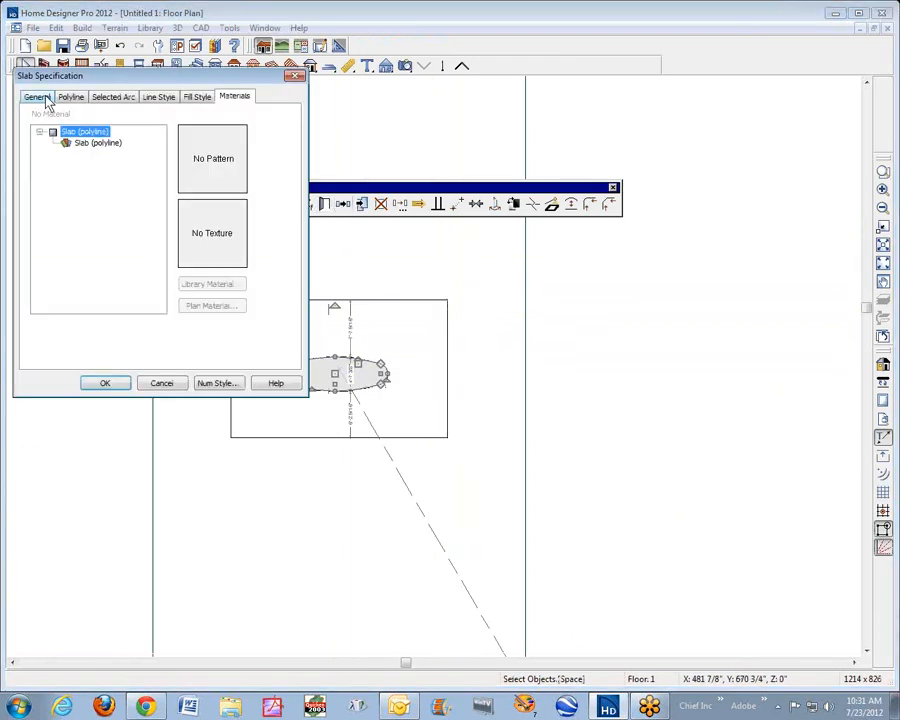
left_click(40, 96)
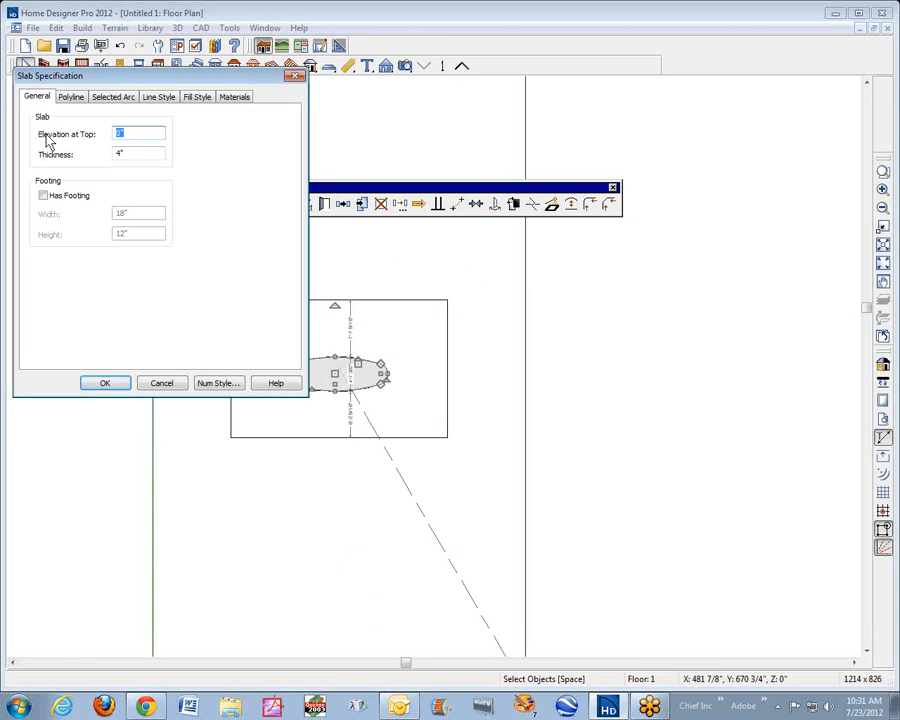
left_click(104, 384)
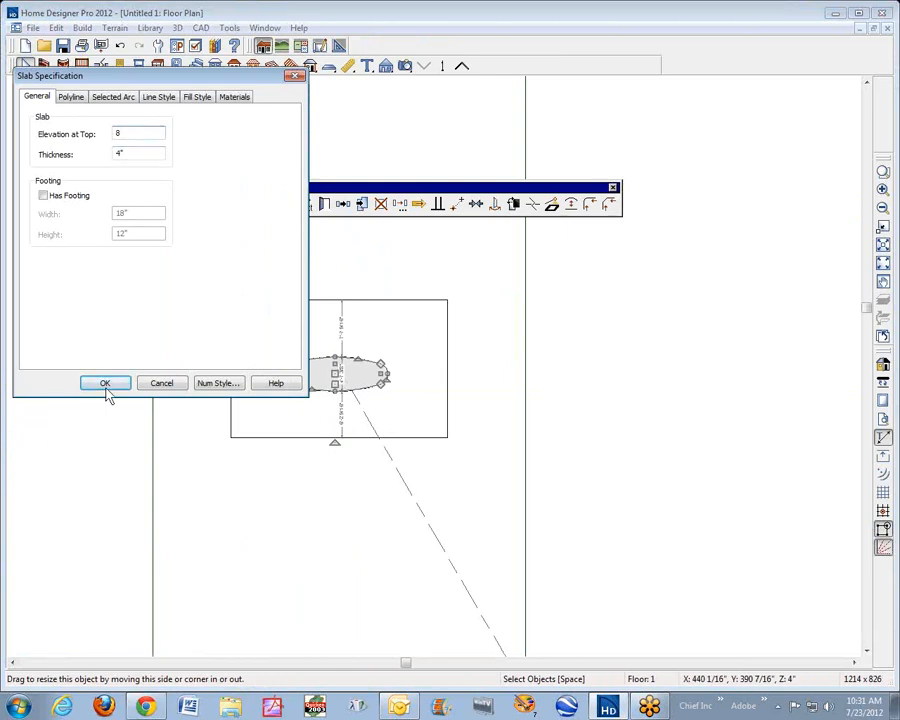
left_click(104, 384)
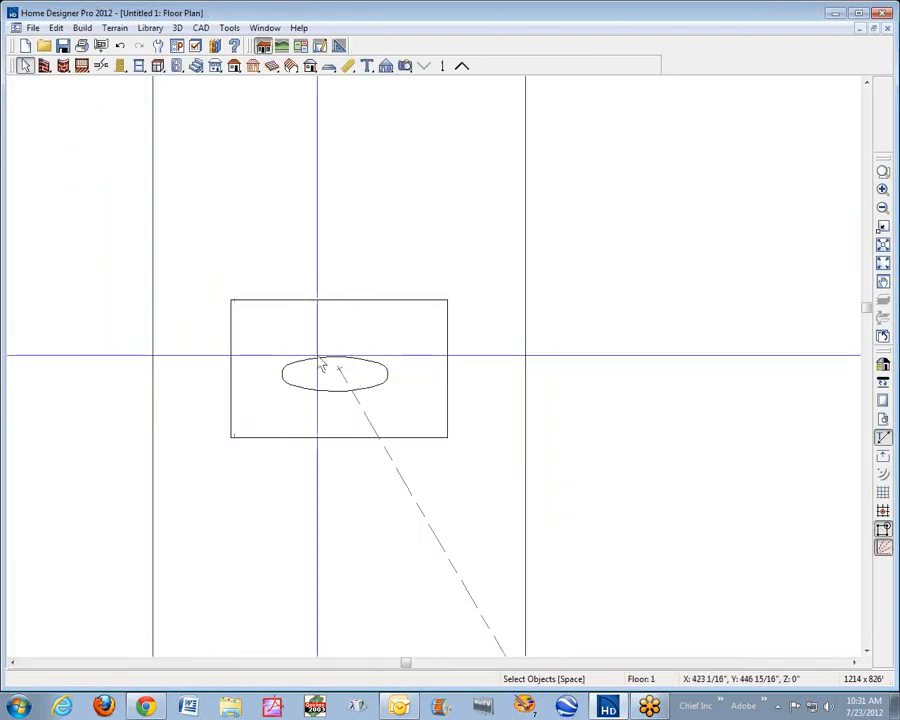
Raise the oval slab's top to 12 inches, then change the elevation back.
left_click(332, 370)
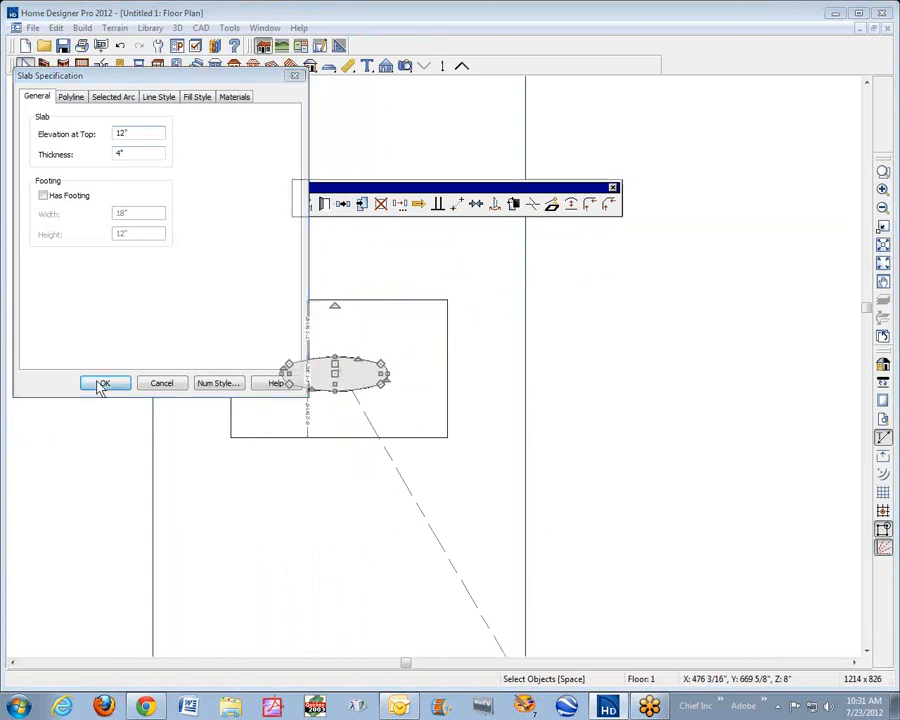
left_click(104, 384)
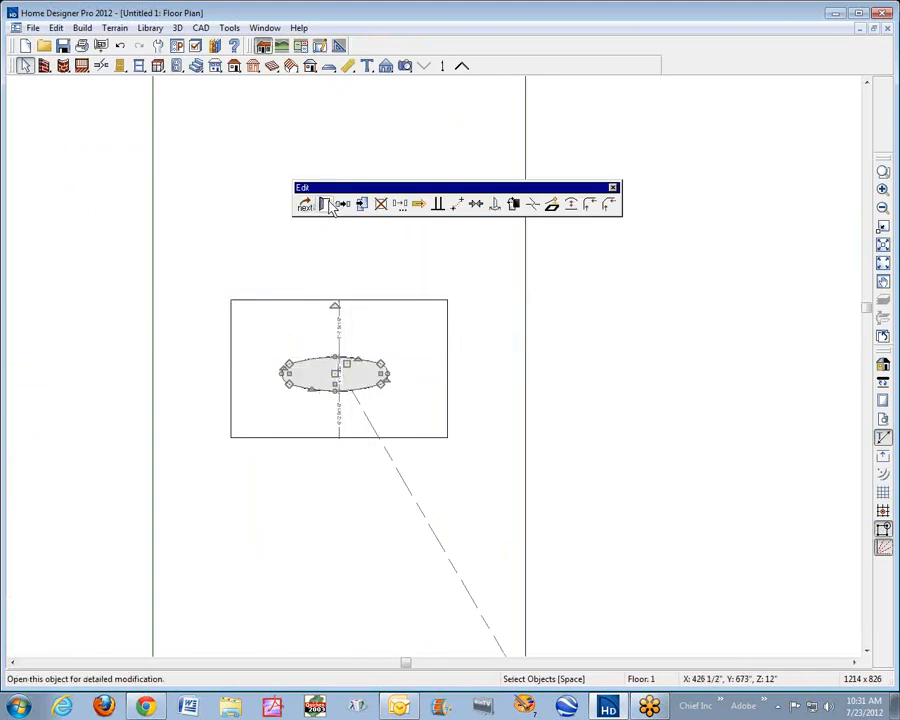
left_click(332, 204)
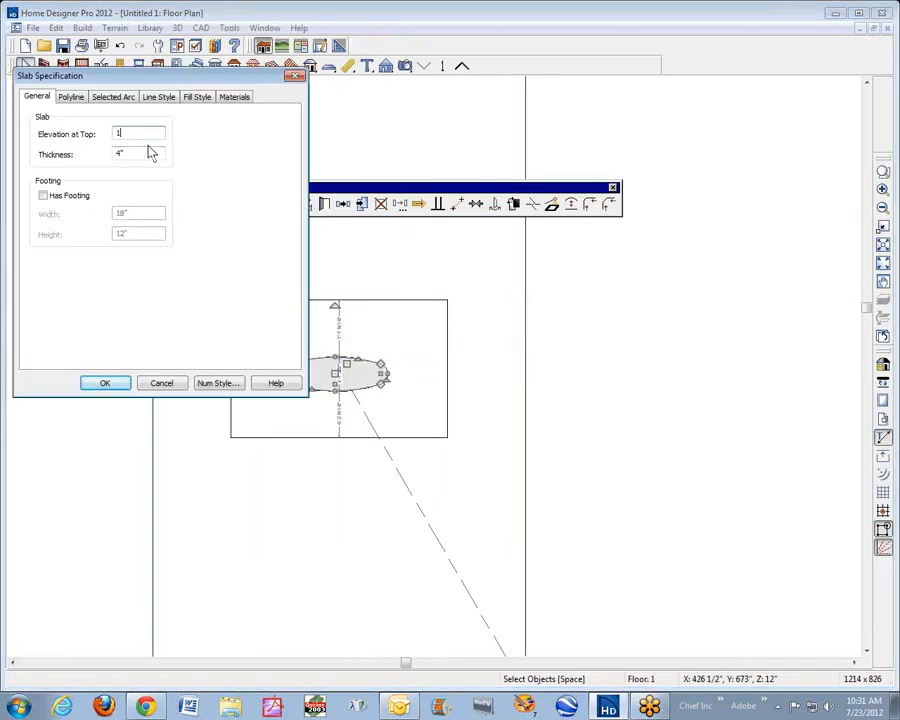
left_click(104, 384)
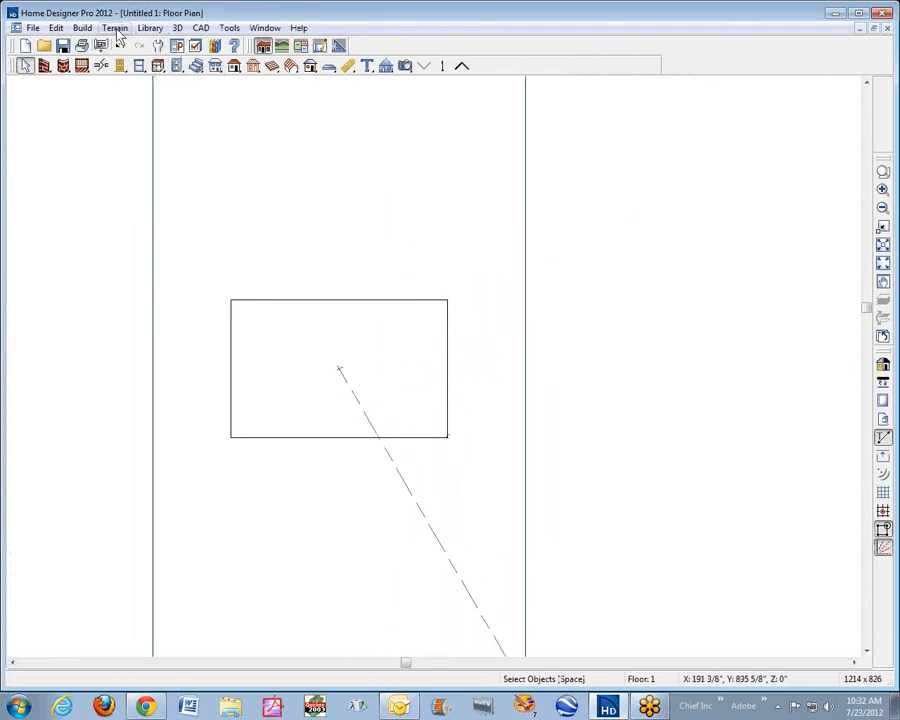
Draw a smaller rectangular slab inside the outline and check its area and volume.
left_click(84, 28)
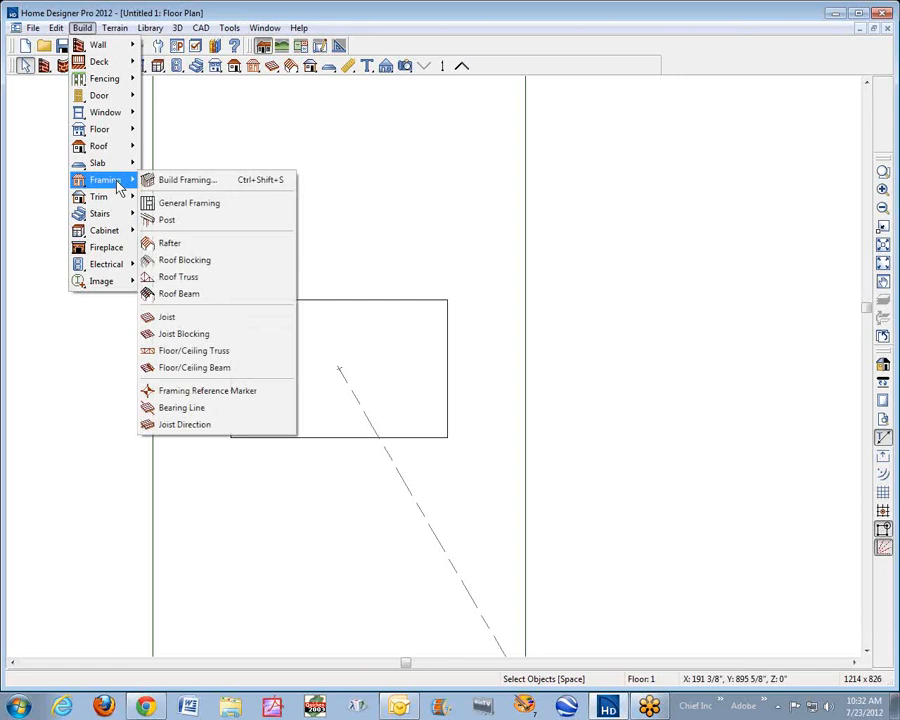
mouse_move(100, 162)
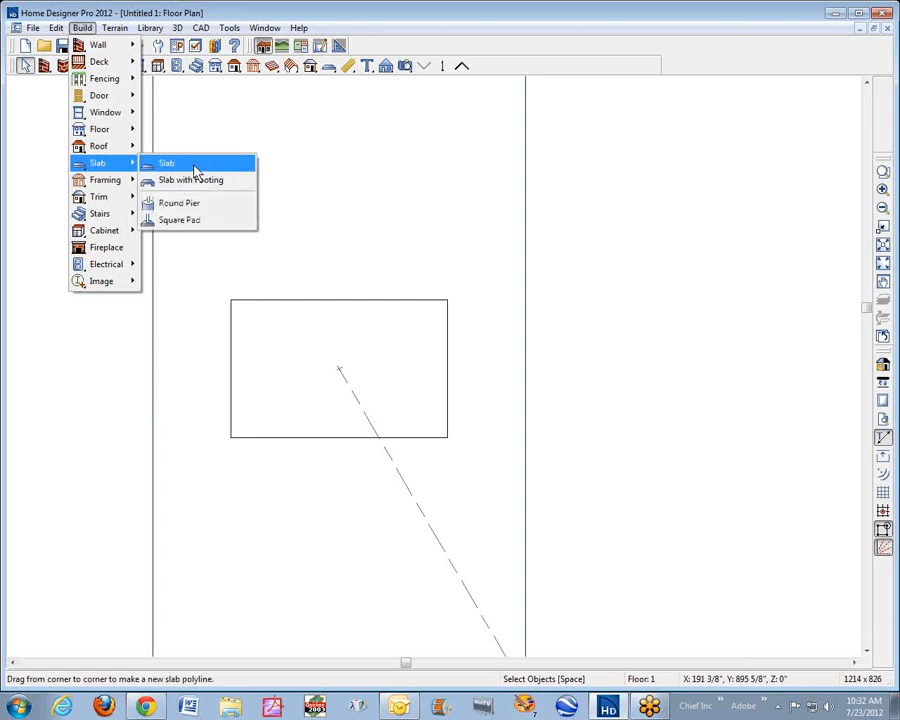
left_click(168, 162)
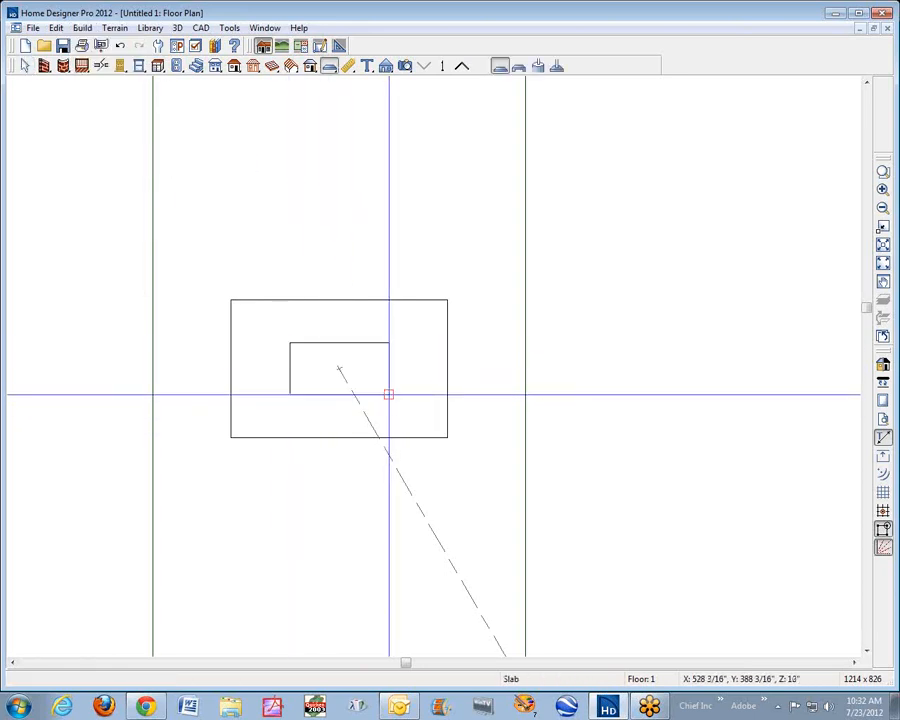
left_click(340, 368)
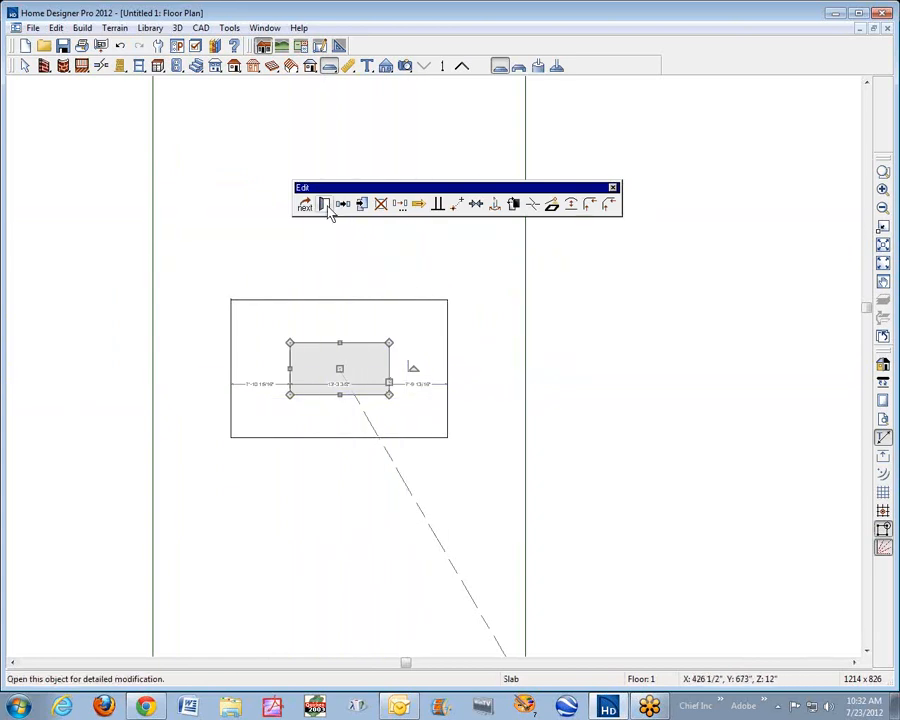
left_click(324, 204)
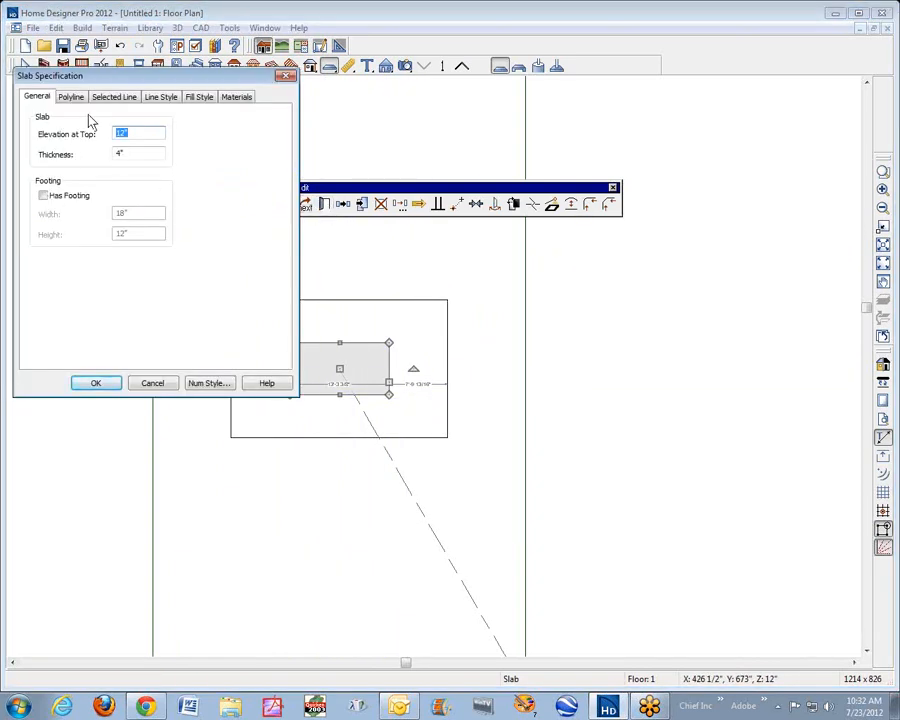
left_click(72, 96)
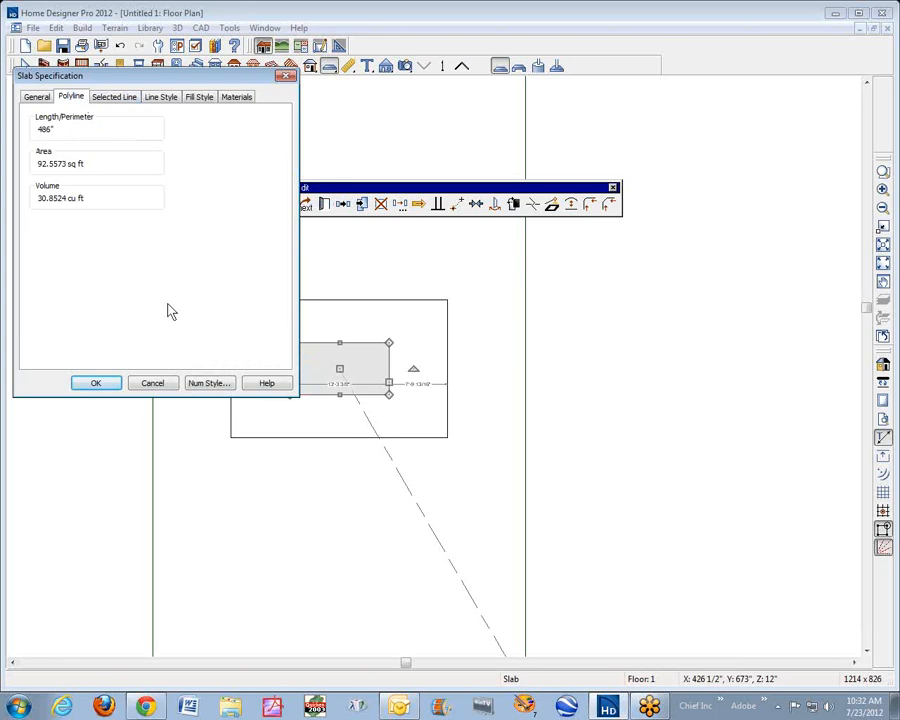
left_click(96, 382)
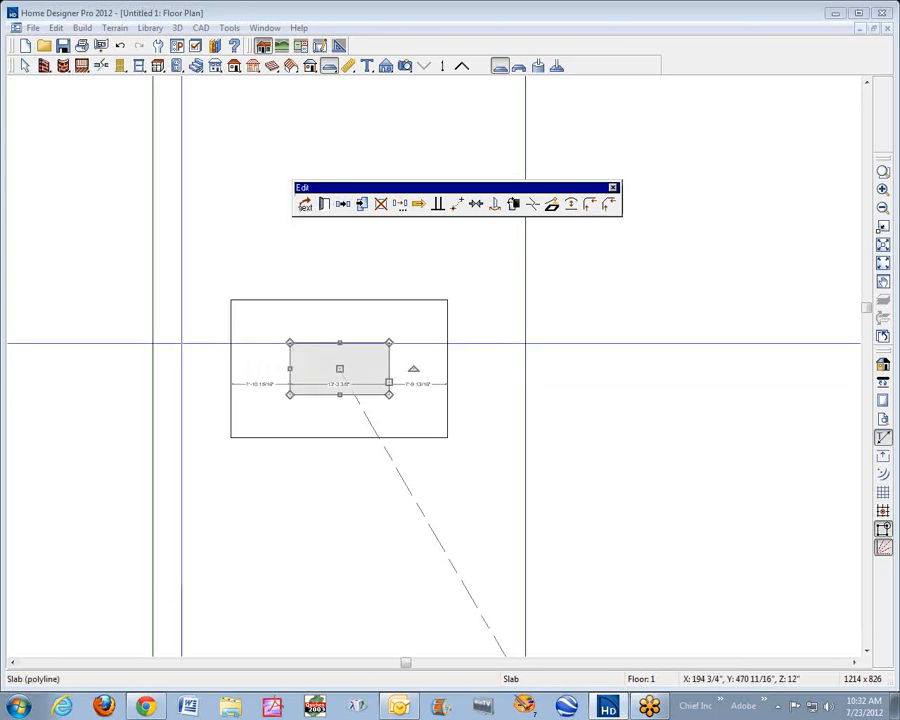
mouse_move(340, 368)
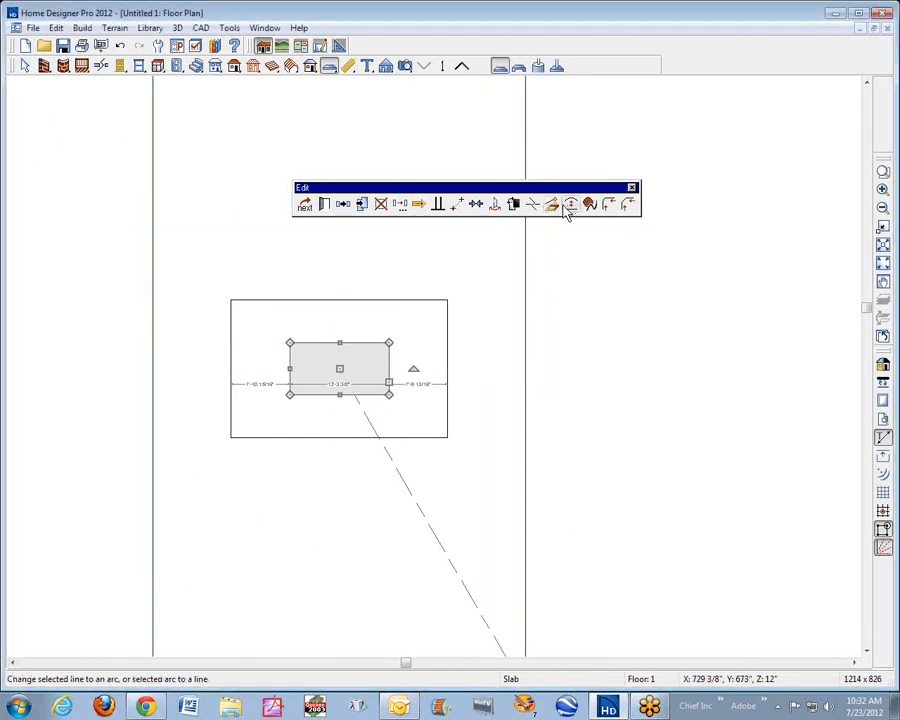
Convert the inner rectangle into a plain slab via Convert Polyline.
left_click(570, 204)
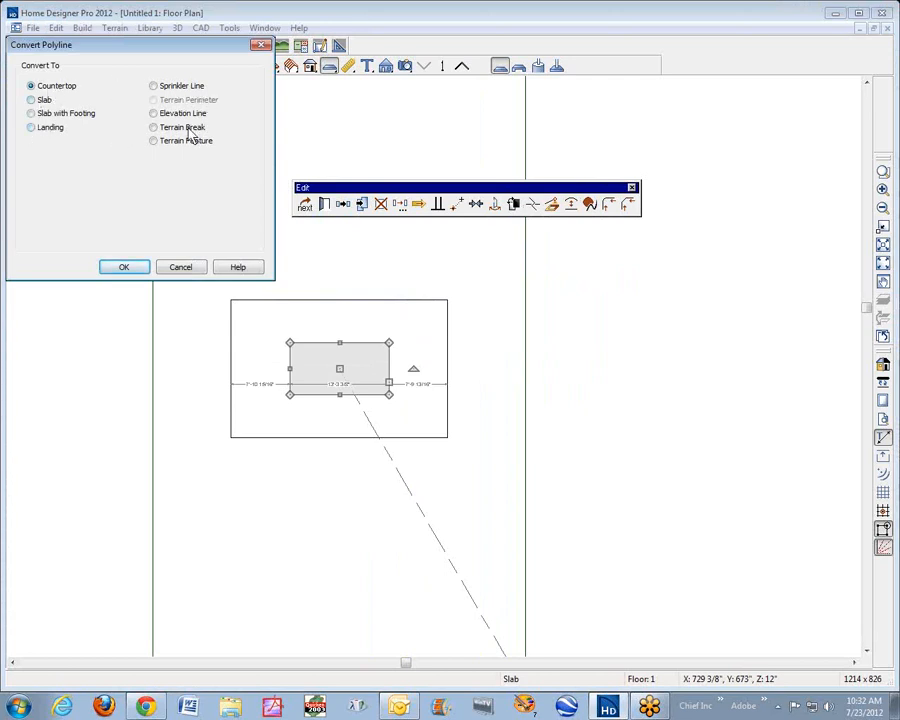
mouse_move(132, 160)
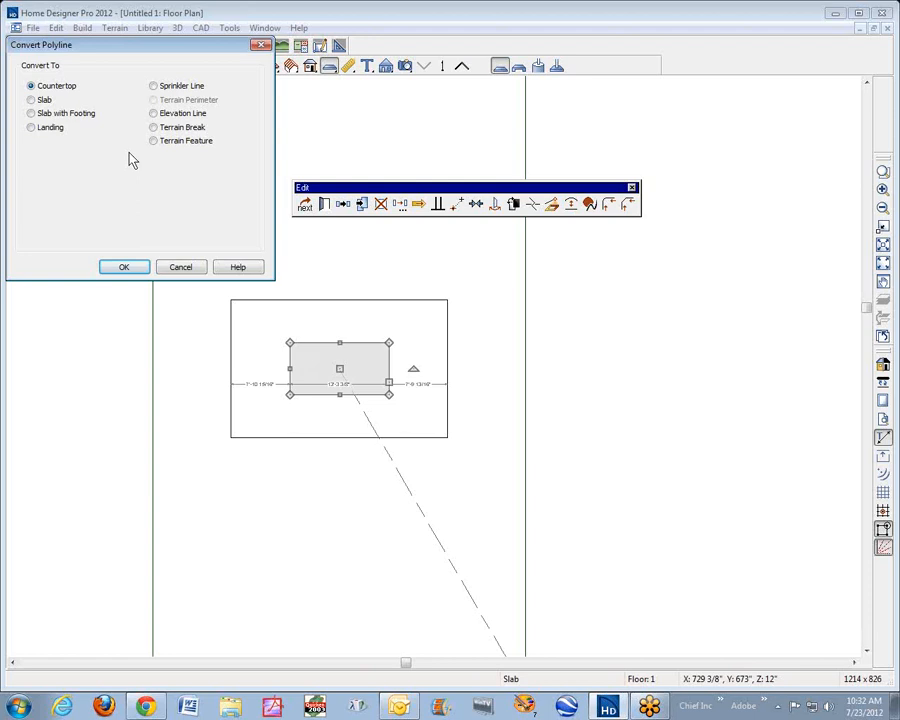
mouse_move(130, 180)
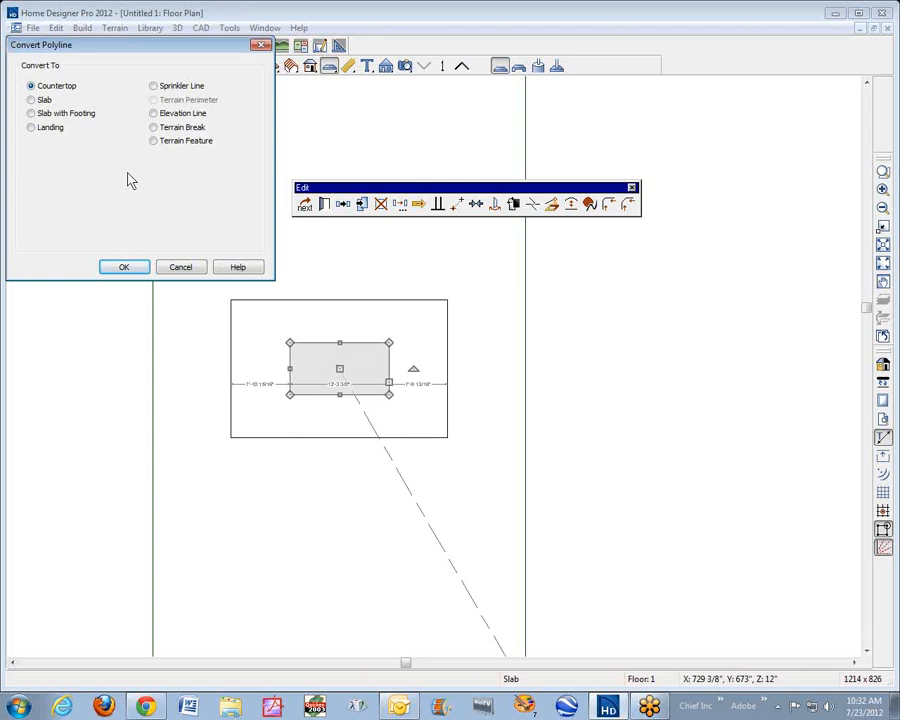
mouse_move(140, 186)
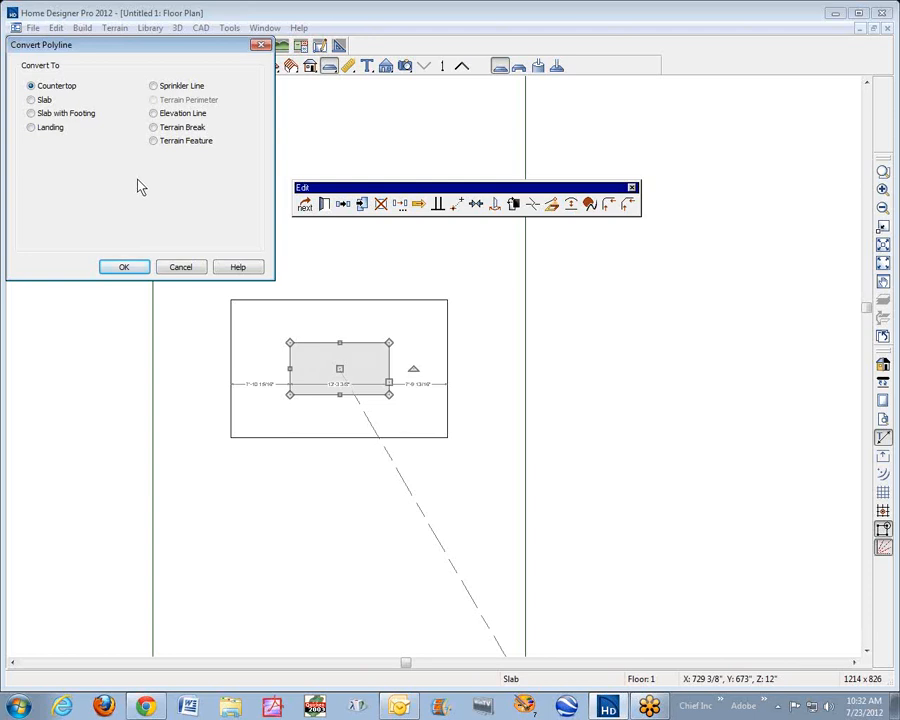
mouse_move(336, 336)
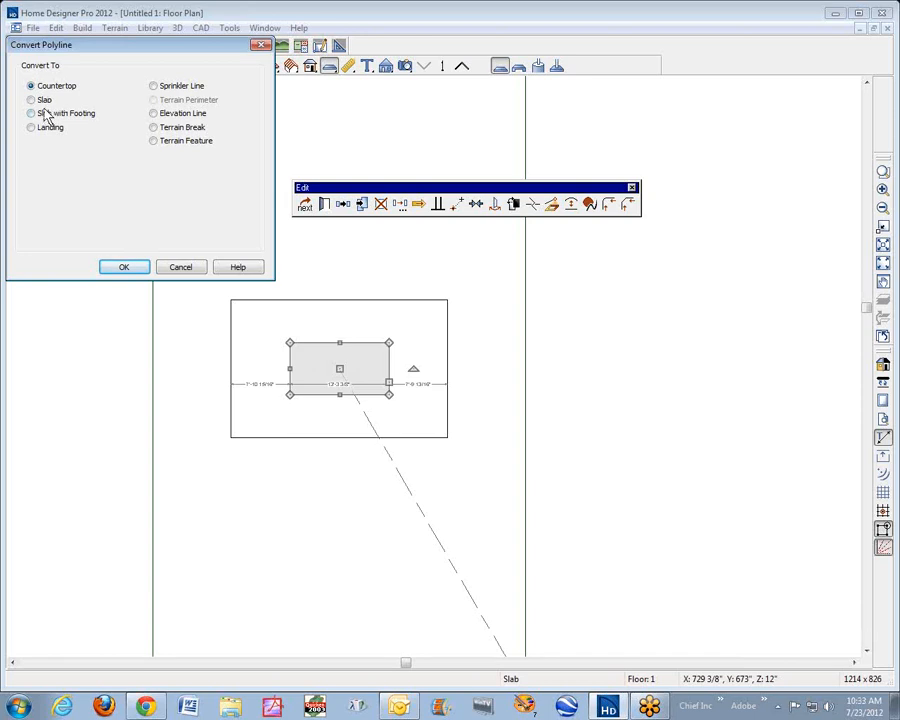
left_click(30, 104)
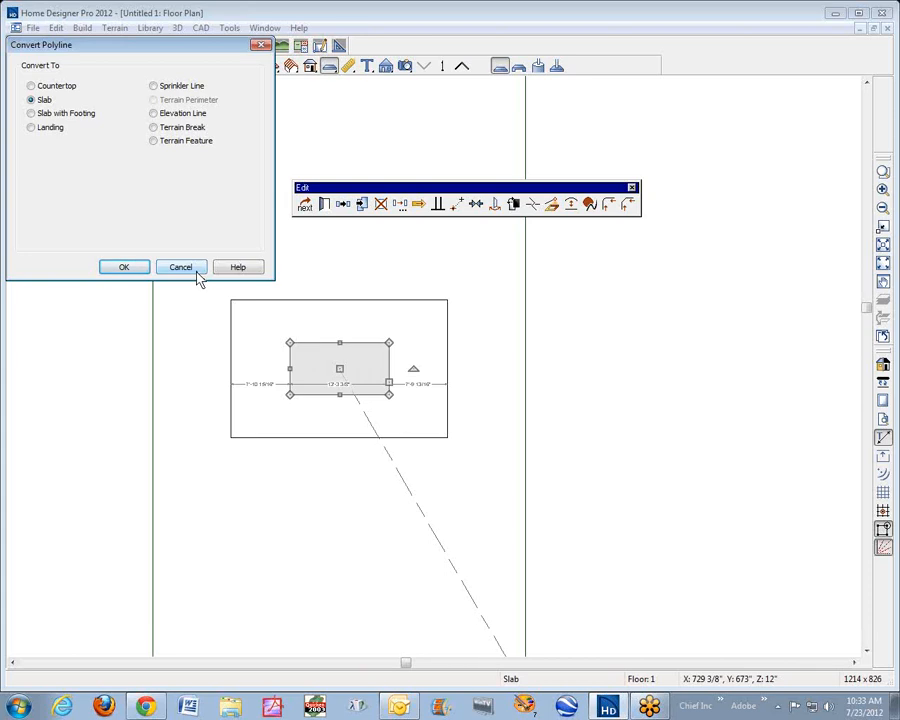
left_click(180, 266)
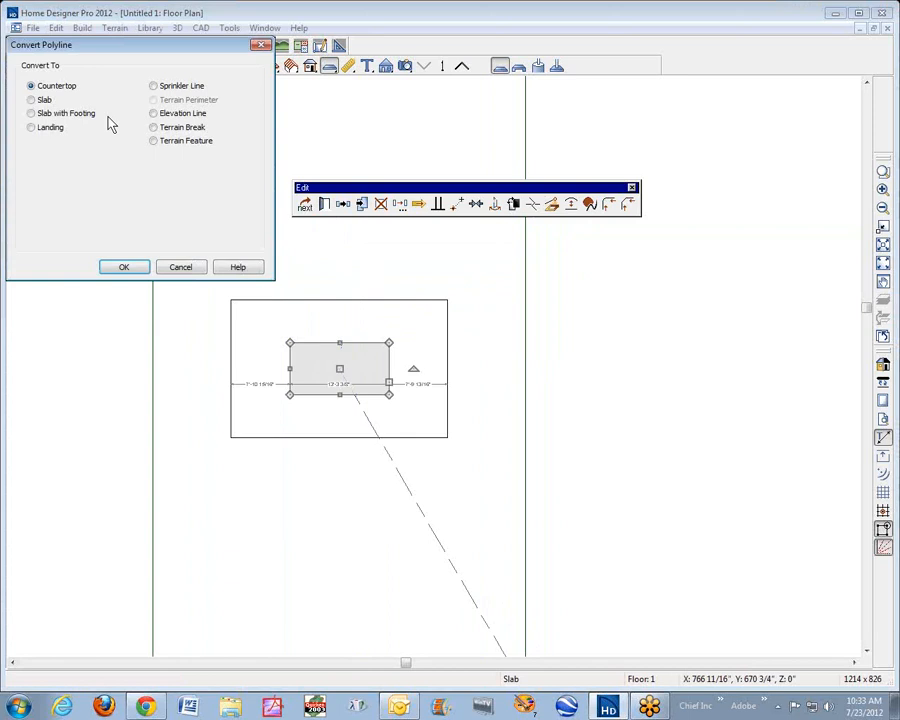
left_click(32, 100)
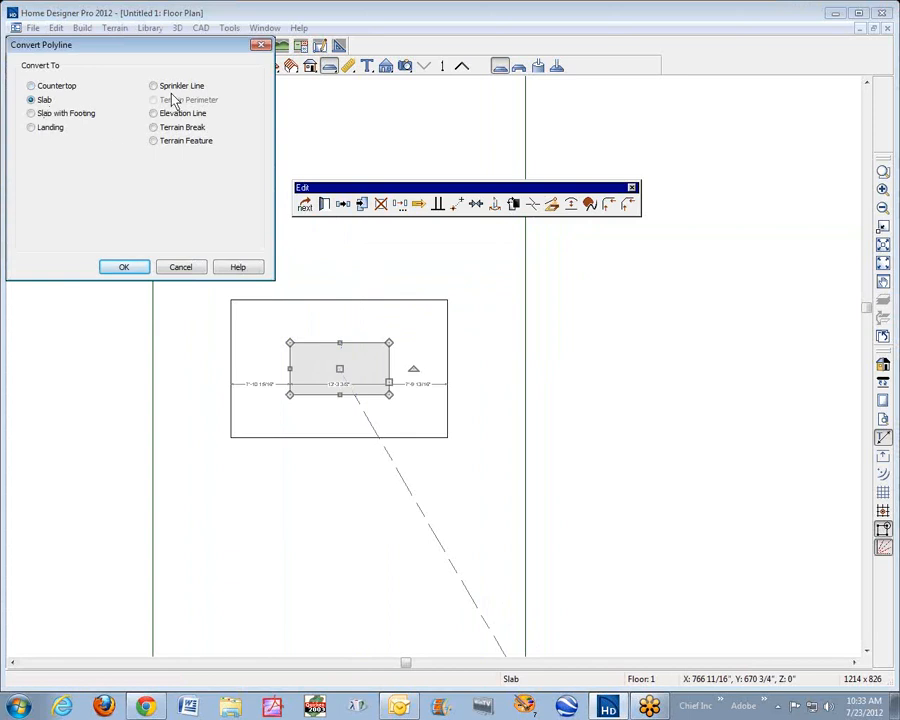
mouse_move(124, 268)
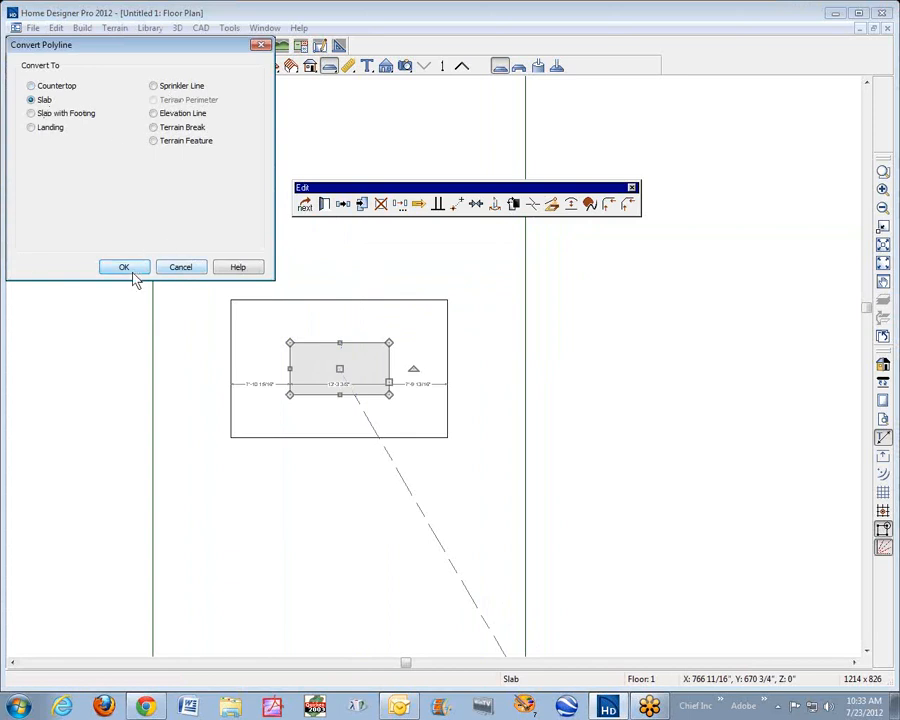
left_click(122, 268)
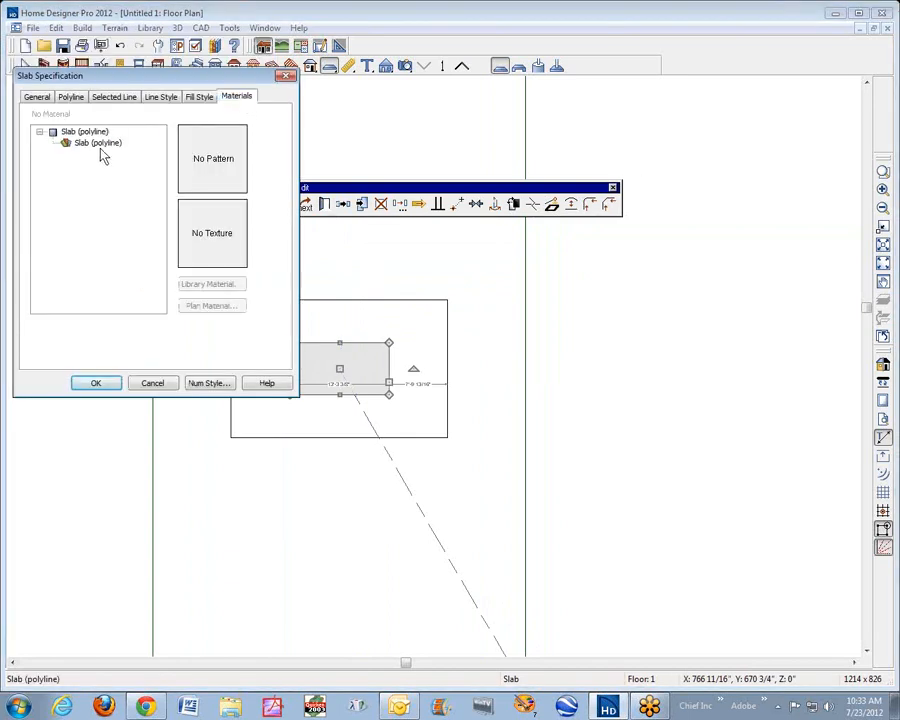
Assign the Water1 plan material to the inner rectangular slab.
left_click(96, 142)
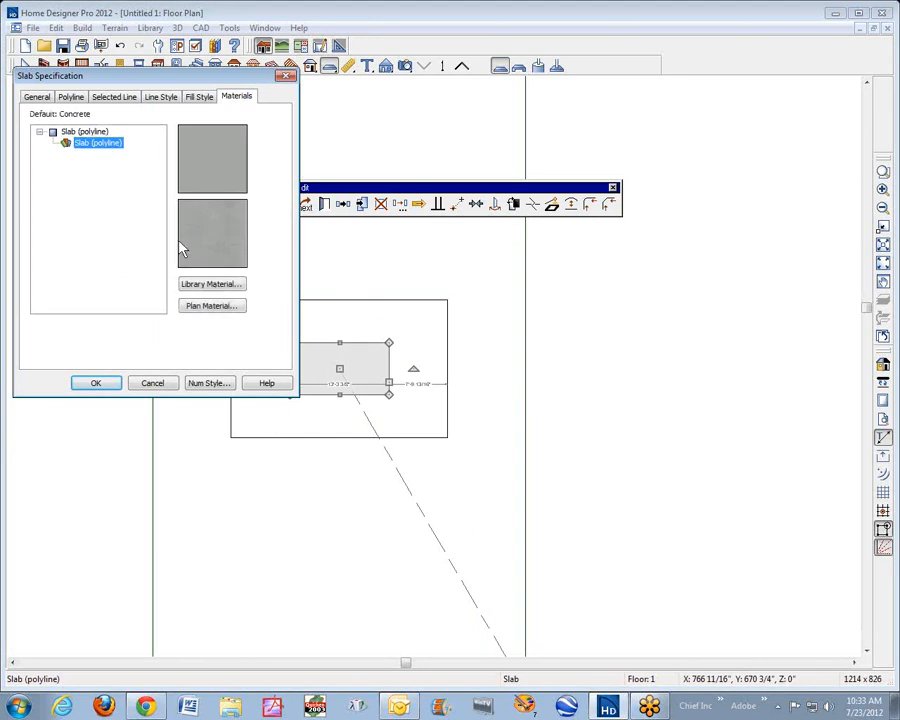
left_click(212, 304)
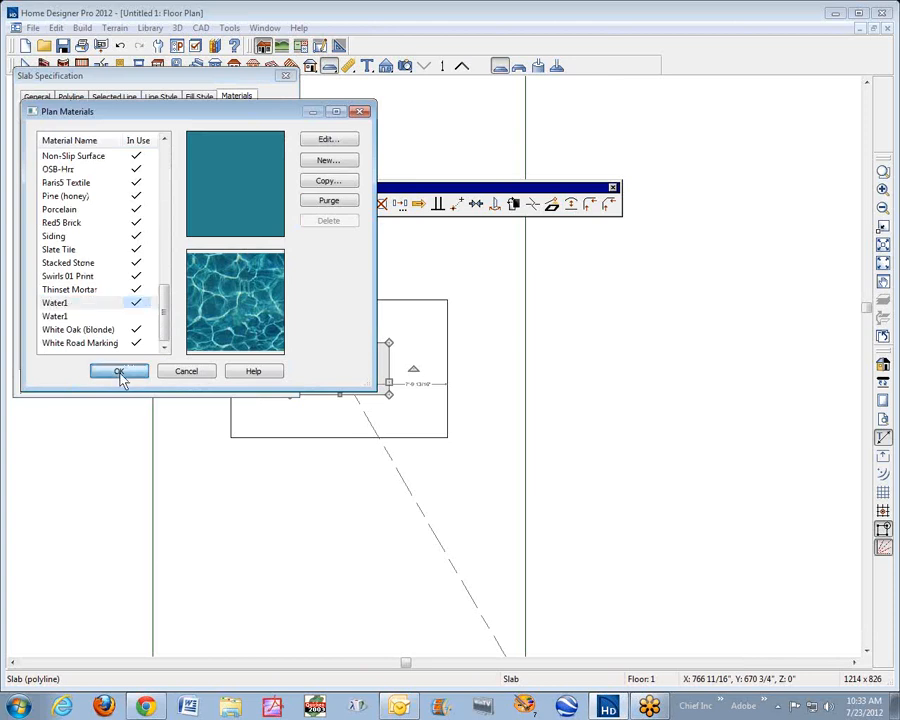
left_click(118, 370)
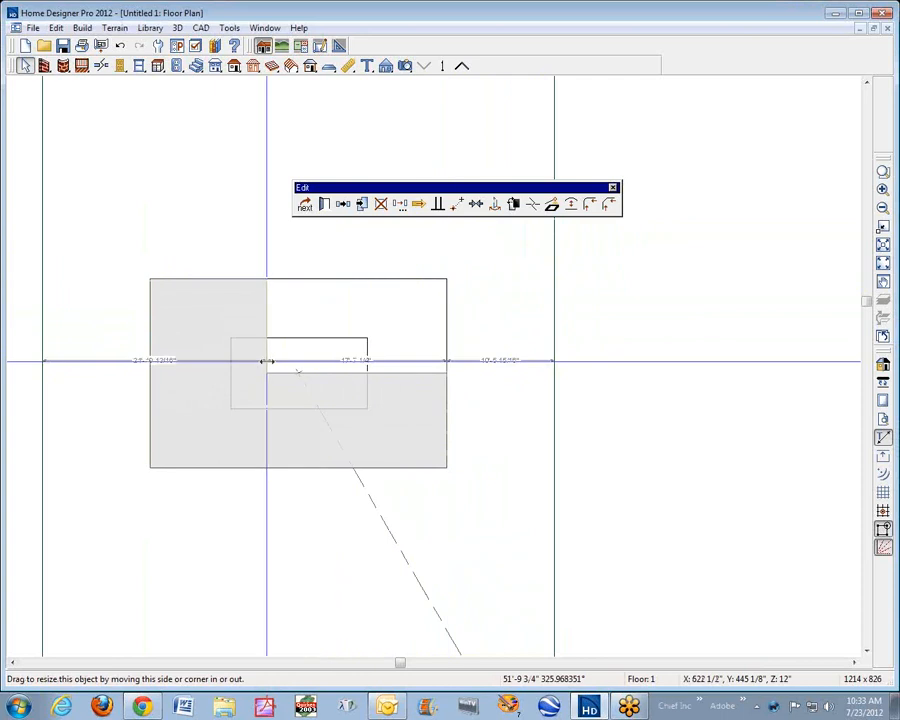
Stretch the concrete slab outward so it surrounds the water slab.
left_click_drag(268, 374, 230, 374)
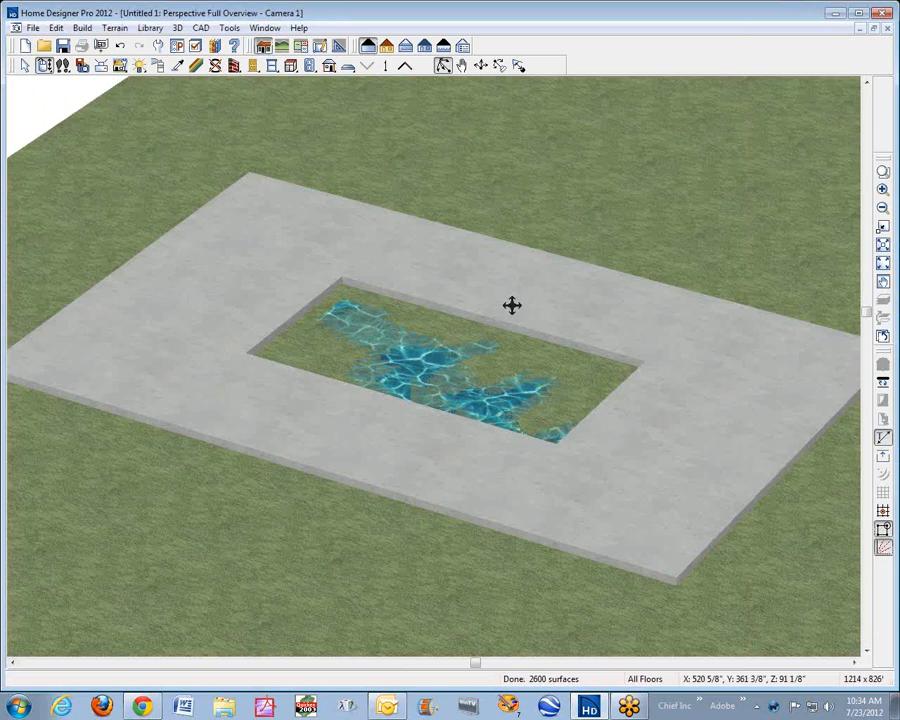
mouse_move(294, 420)
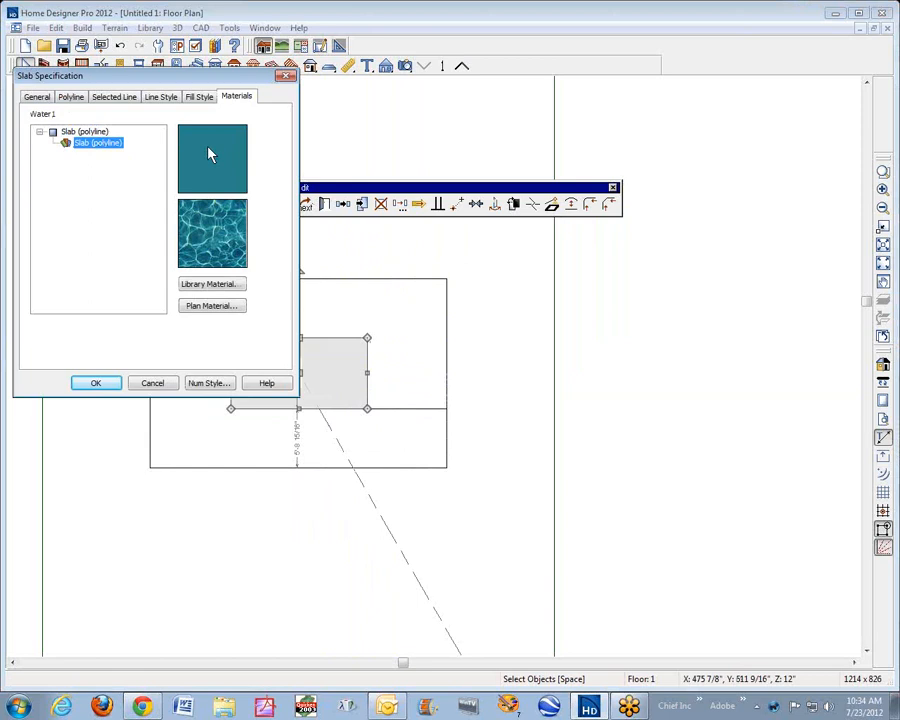
Set the water slab's Elevation at Top to 12" with 60" thickness.
left_click(42, 96)
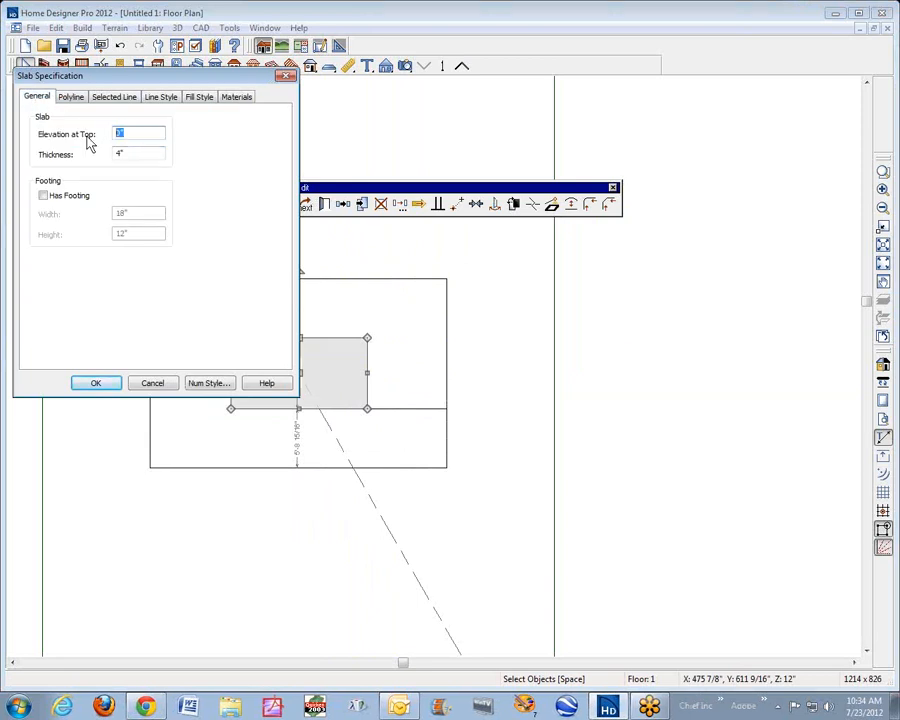
mouse_move(568, 312)
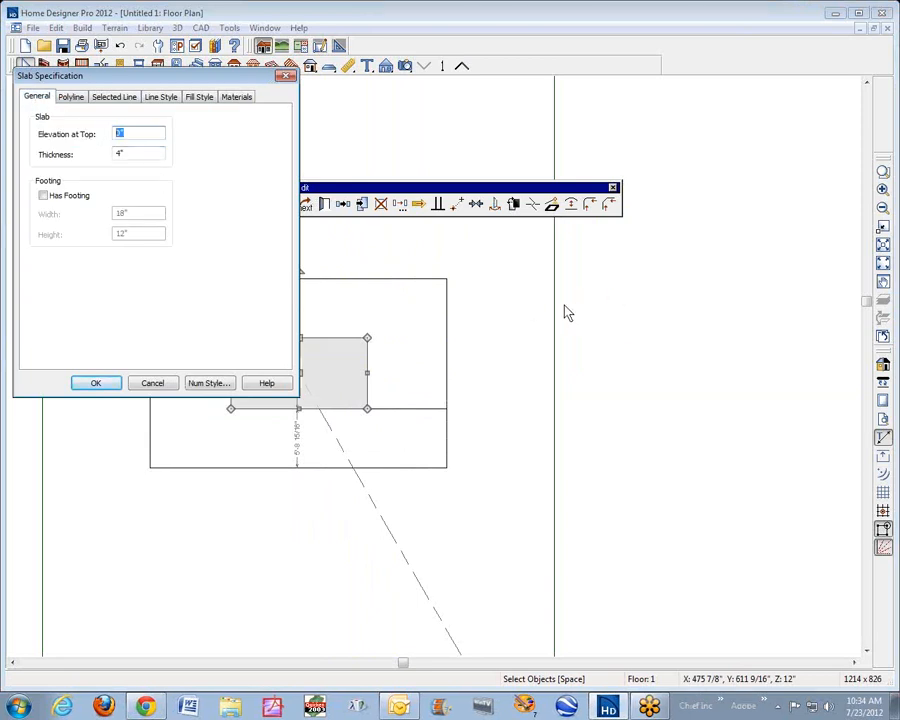
mouse_move(448, 312)
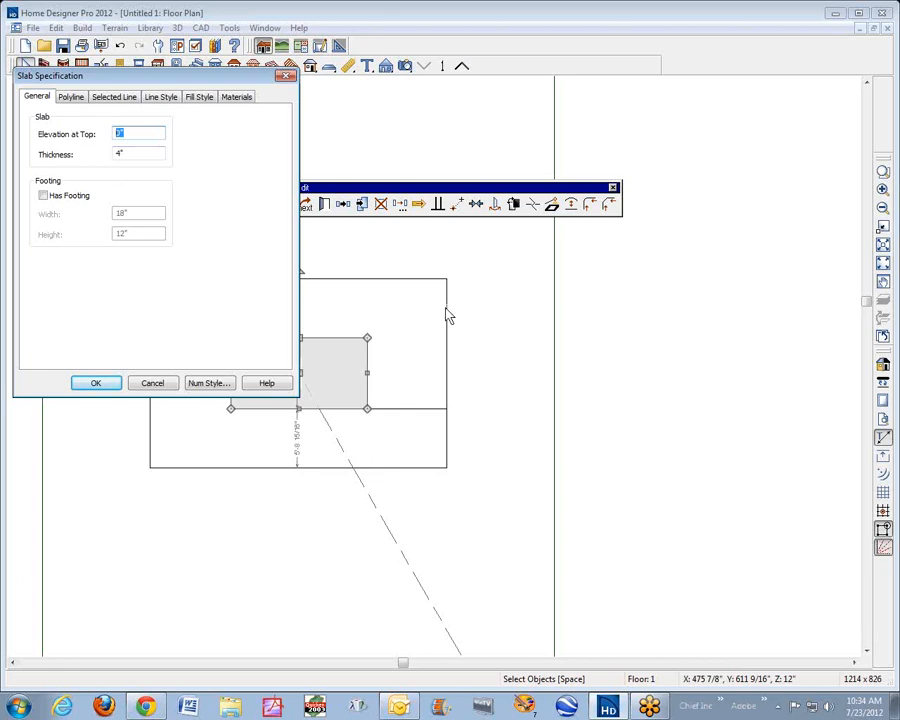
mouse_move(168, 166)
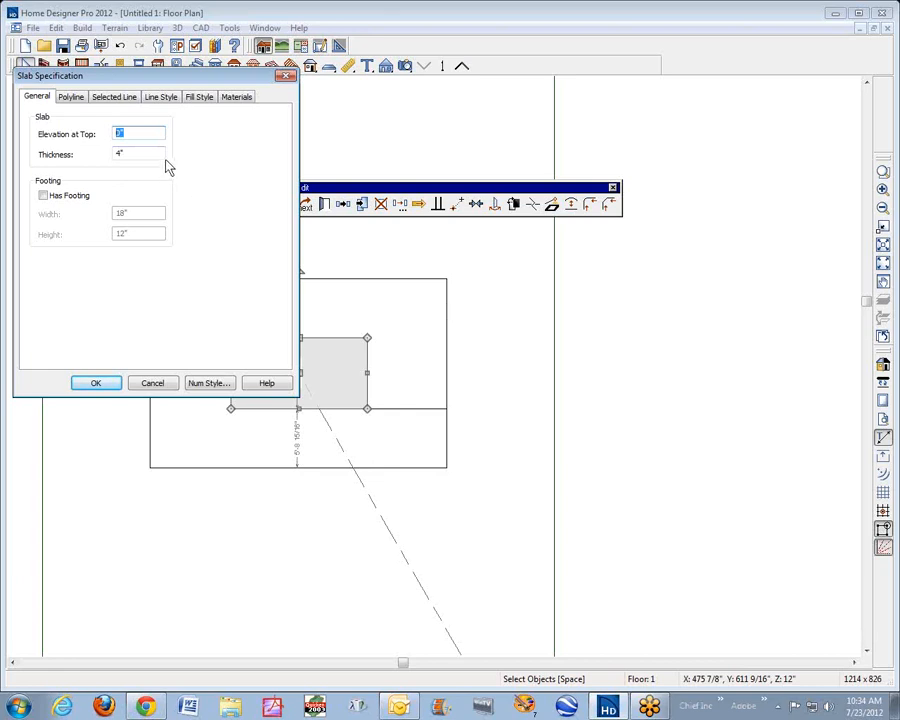
type("12")
left_click(138, 154)
type("60")
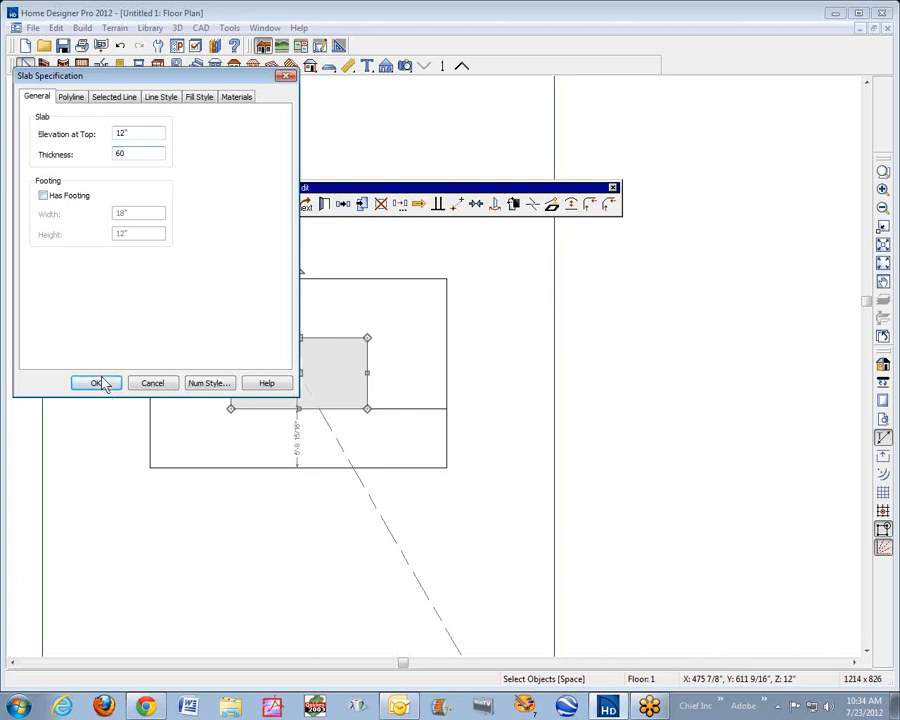
left_click(96, 384)
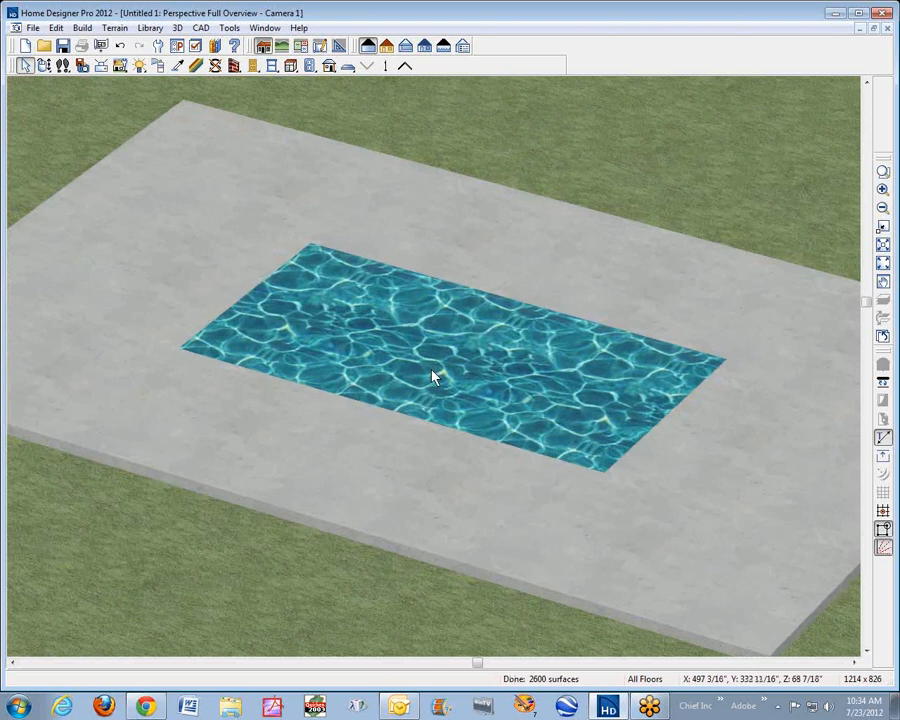
Lower the water slab's Elevation at Top to 9" so it sits recessed in the concrete.
left_click(432, 376)
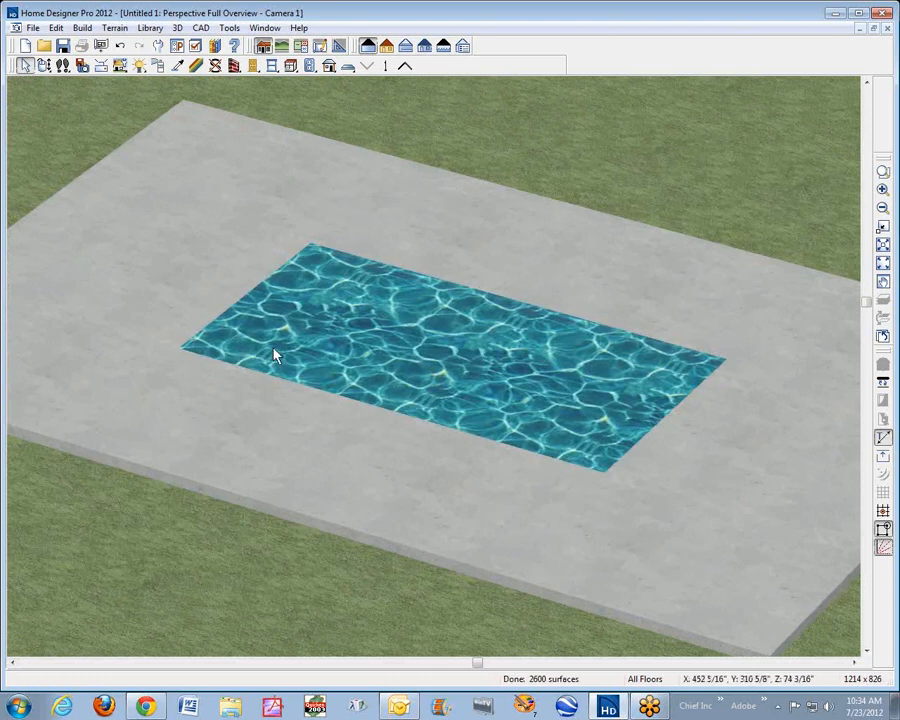
left_click(276, 356)
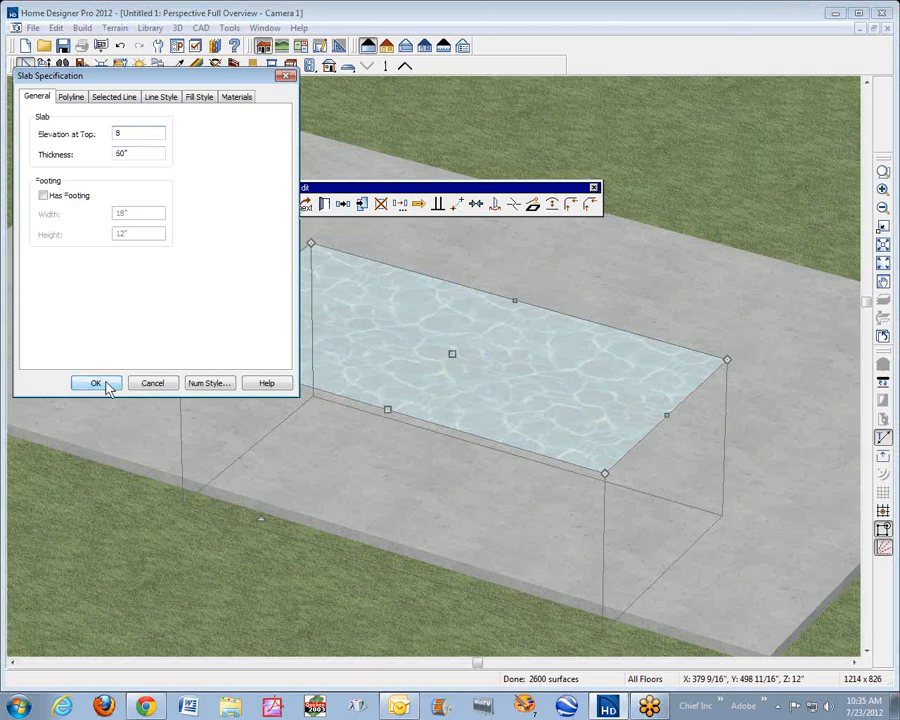
left_click(96, 384)
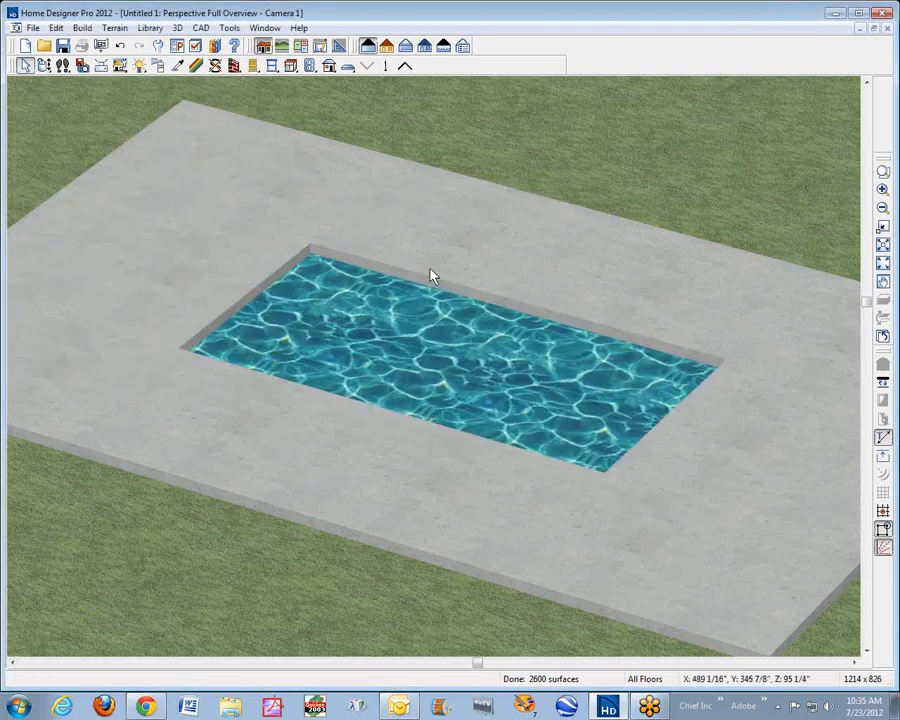
mouse_move(216, 302)
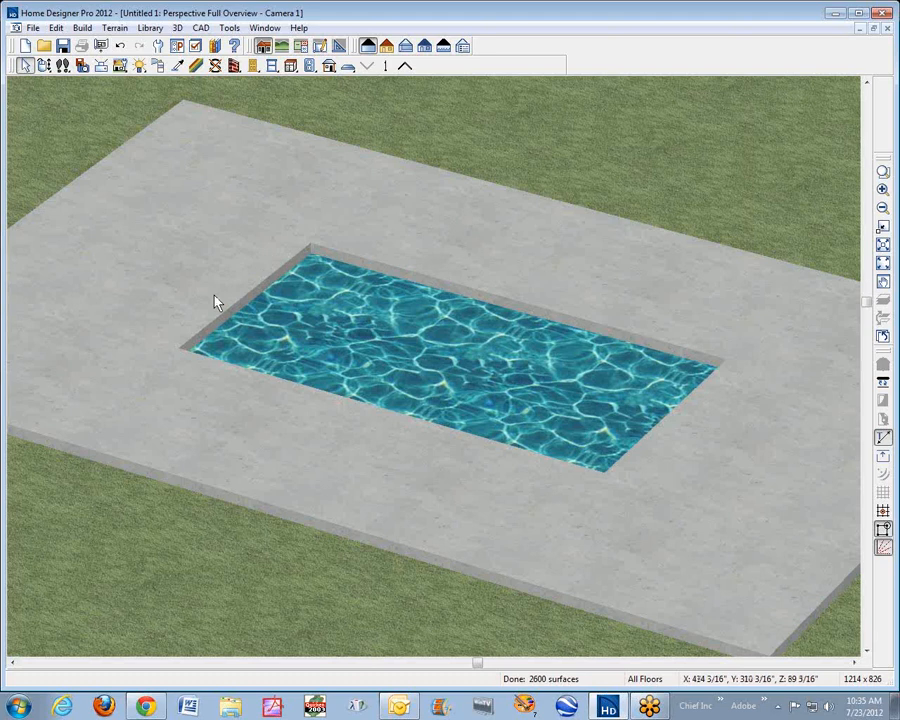
mouse_move(742, 384)
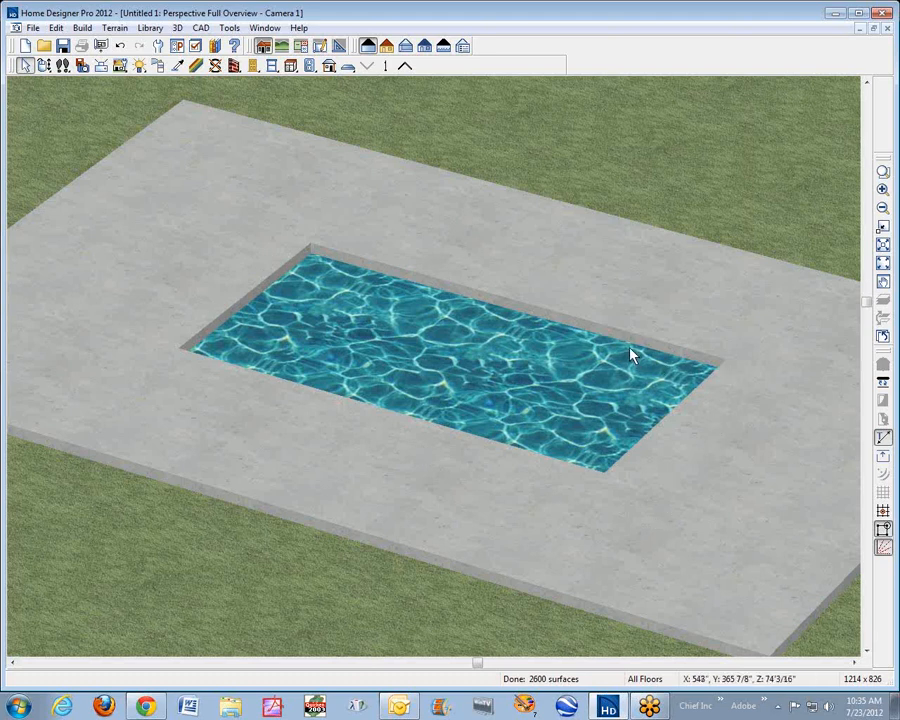
mouse_move(616, 360)
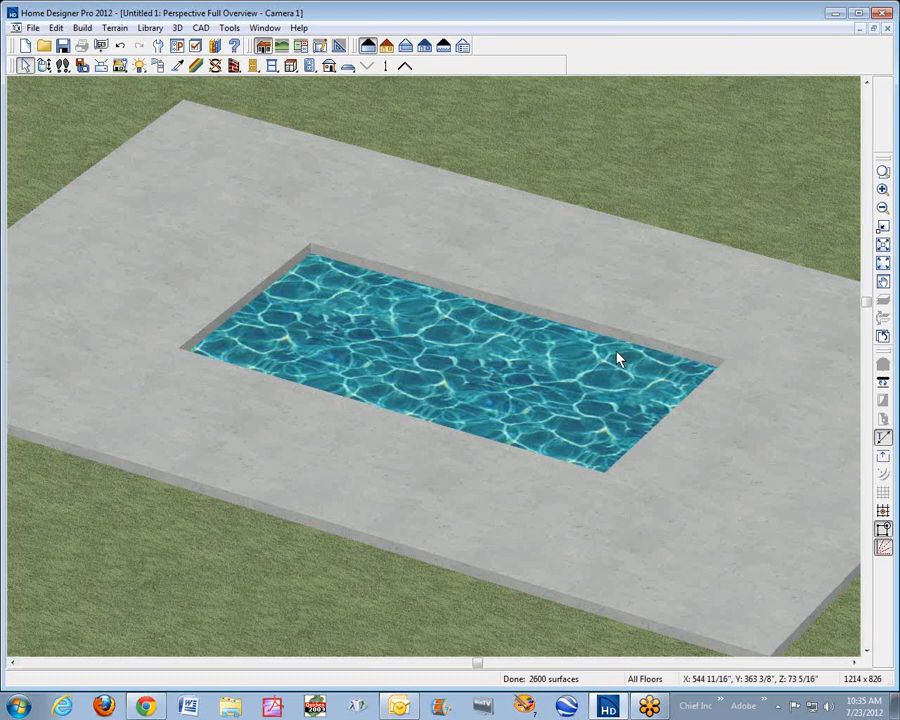
mouse_move(626, 350)
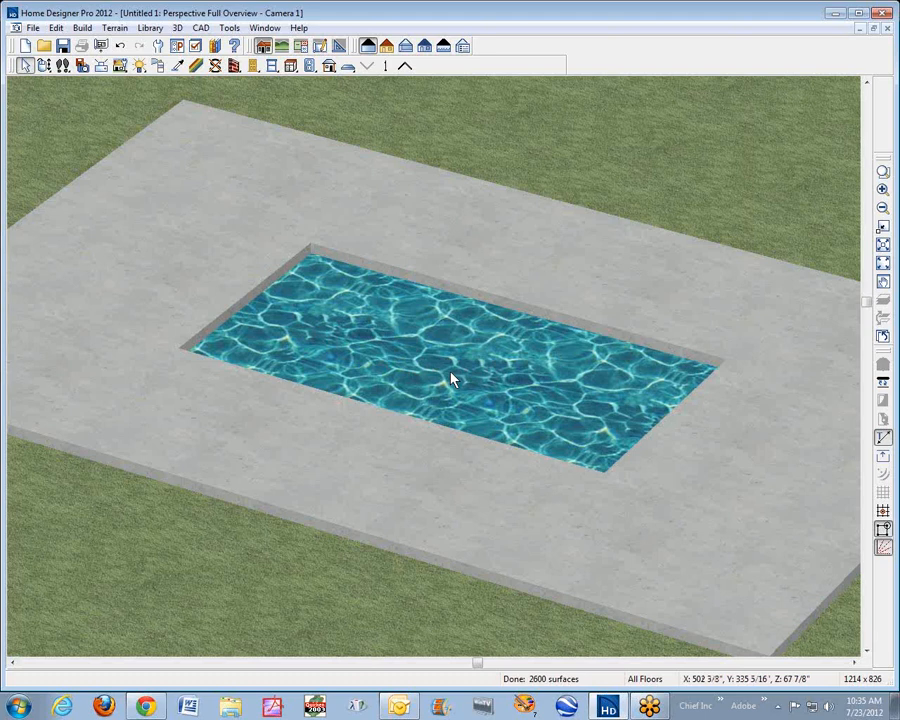
mouse_move(432, 376)
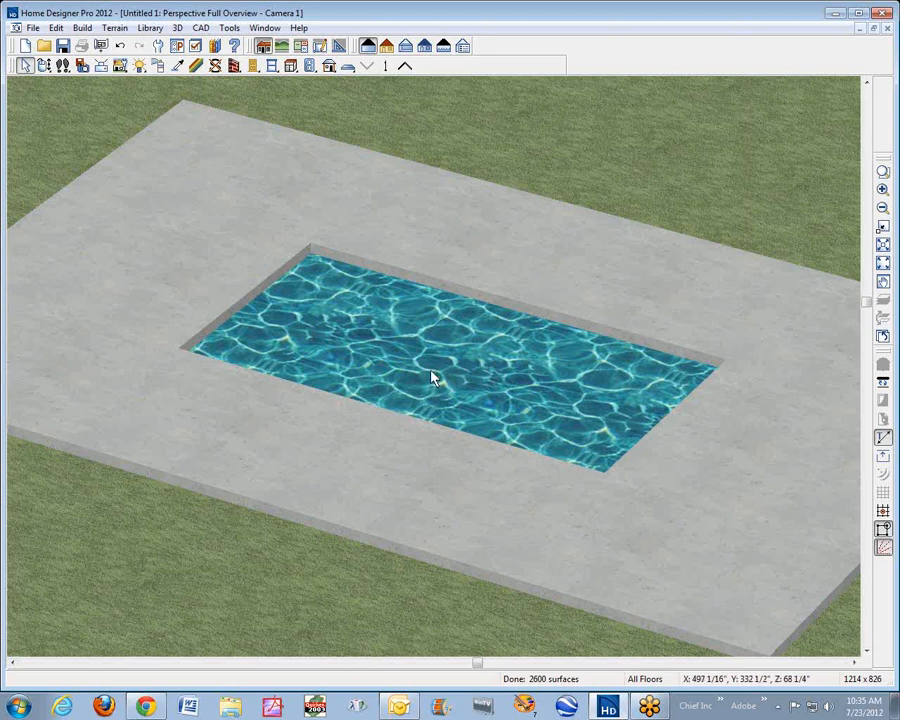
mouse_move(438, 374)
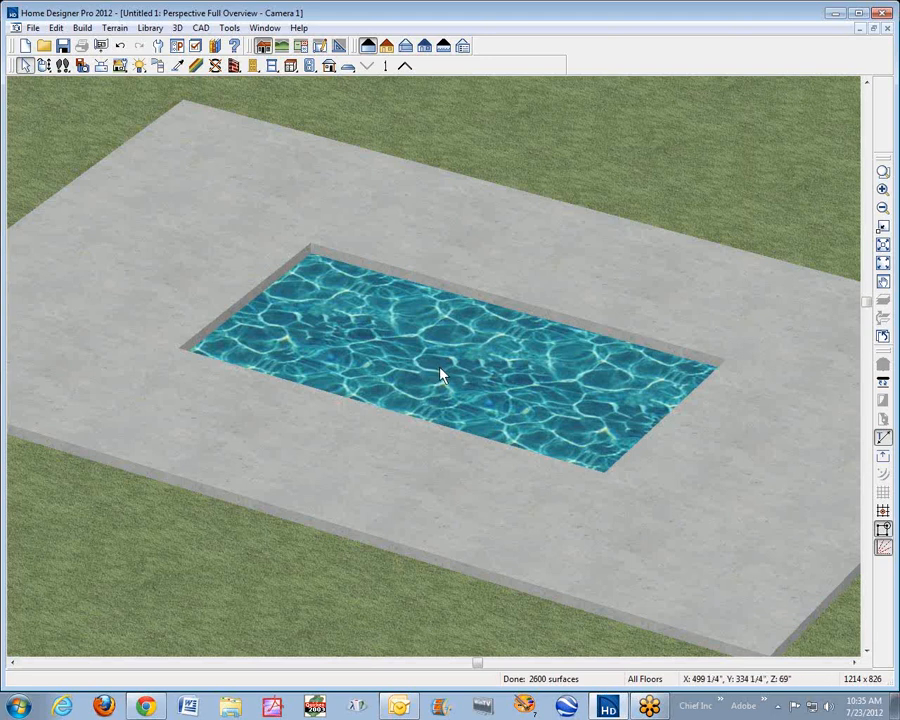
mouse_move(688, 464)
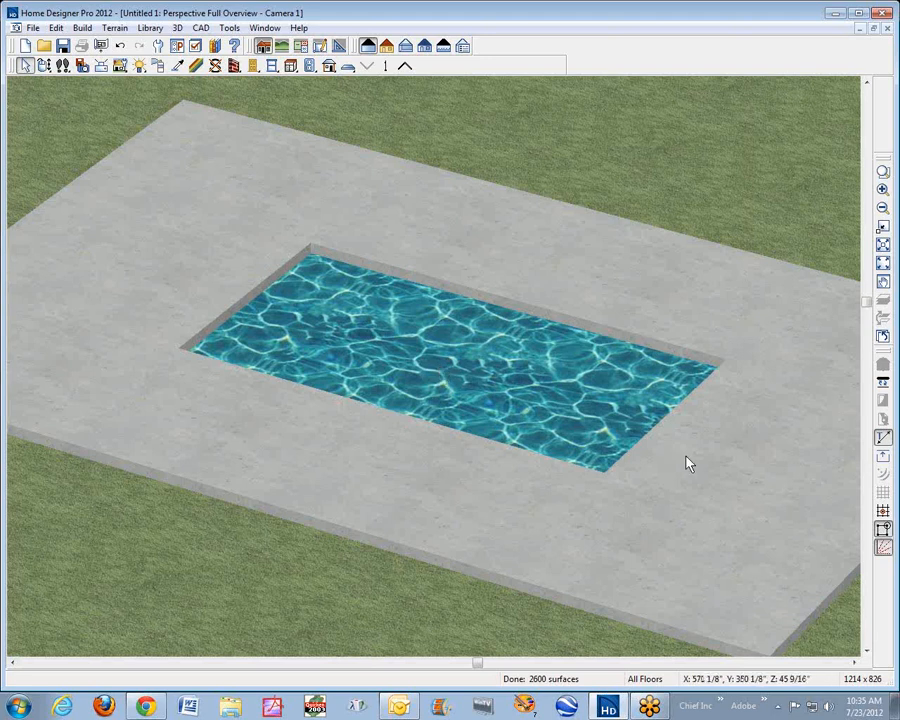
mouse_move(716, 418)
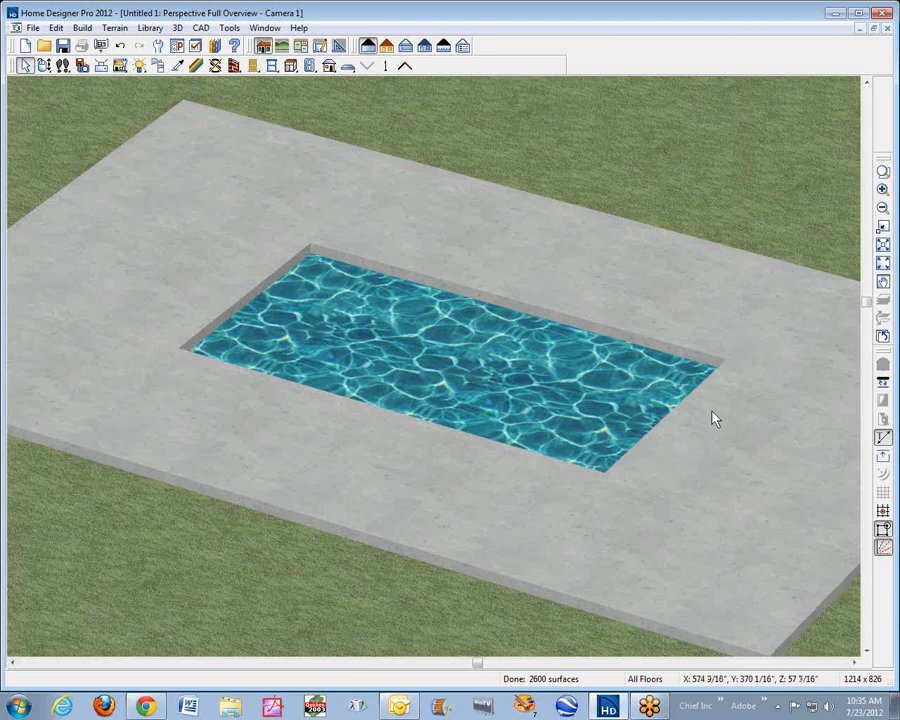
mouse_move(718, 410)
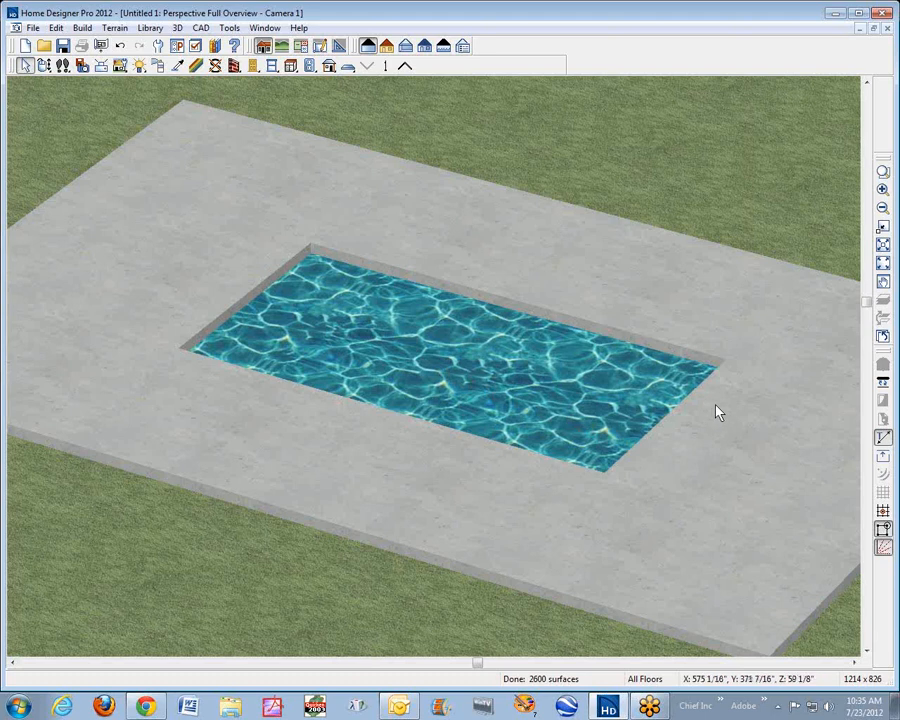
mouse_move(724, 410)
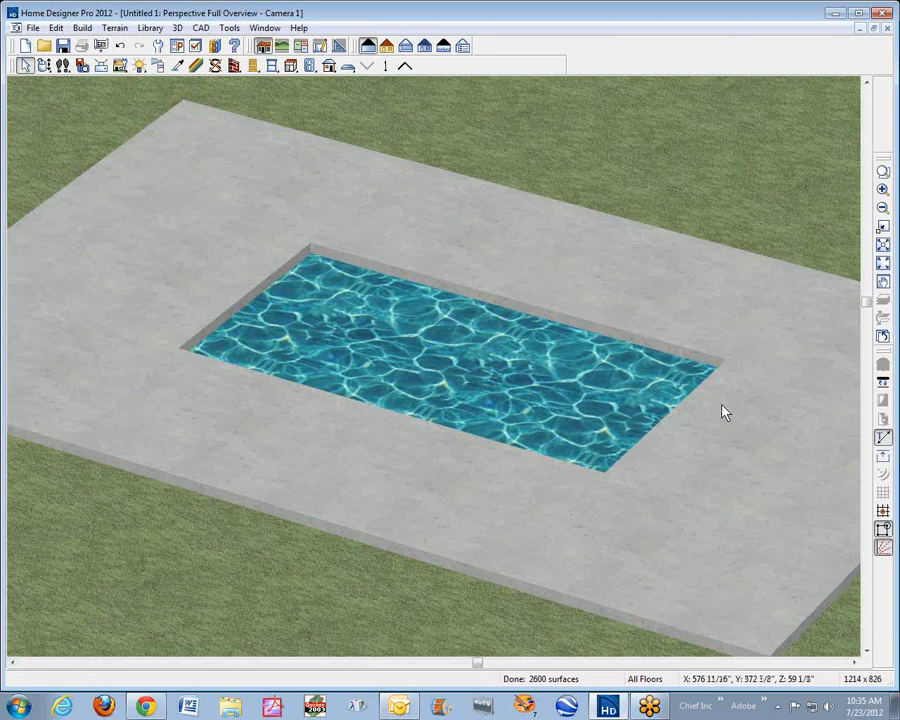
mouse_move(142, 324)
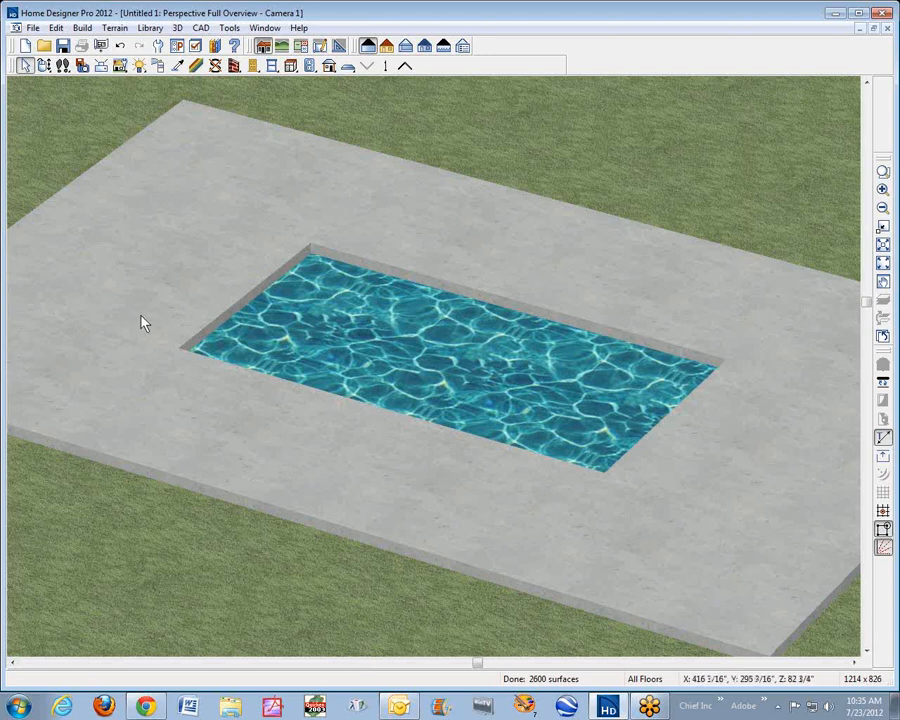
mouse_move(190, 314)
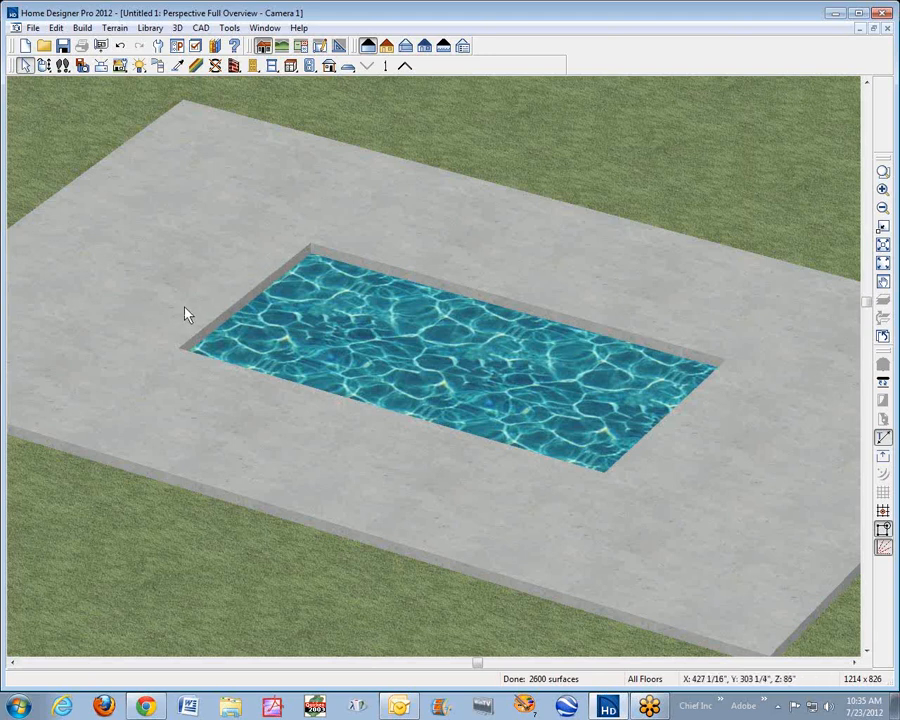
mouse_move(436, 266)
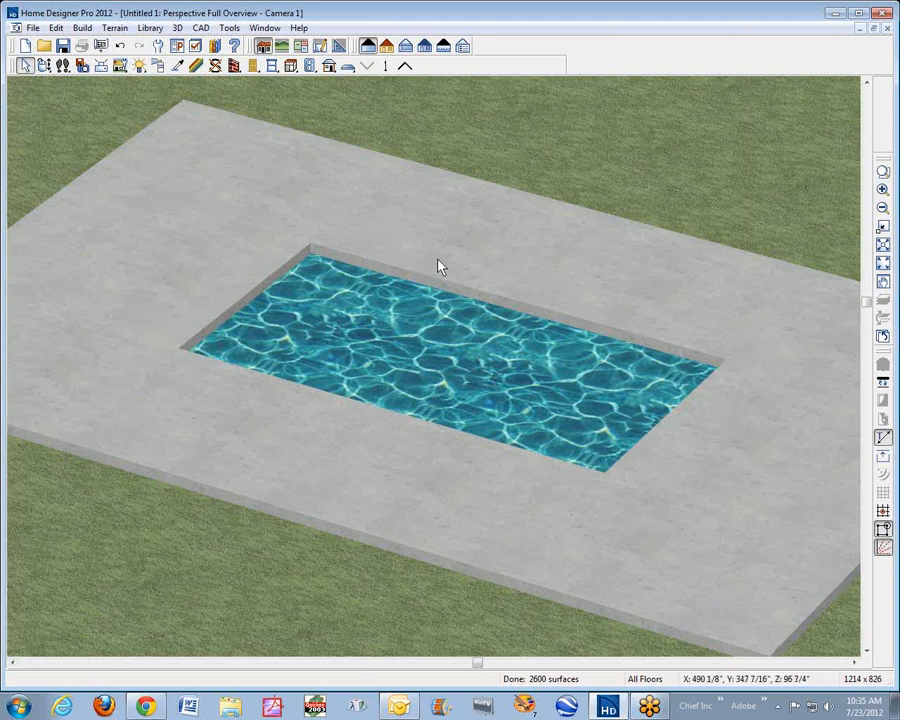
mouse_move(628, 502)
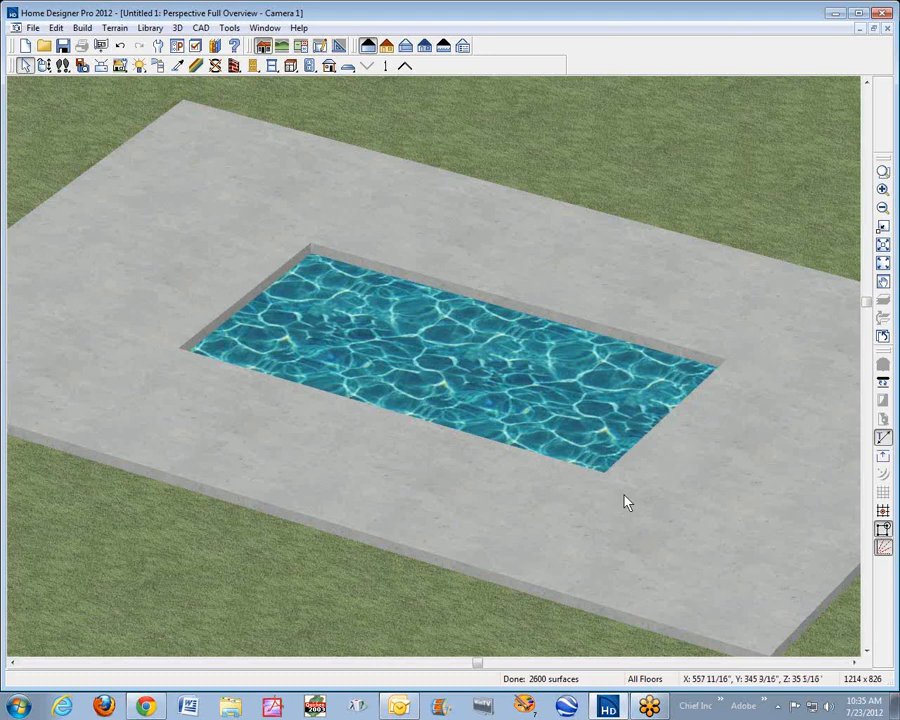
mouse_move(576, 468)
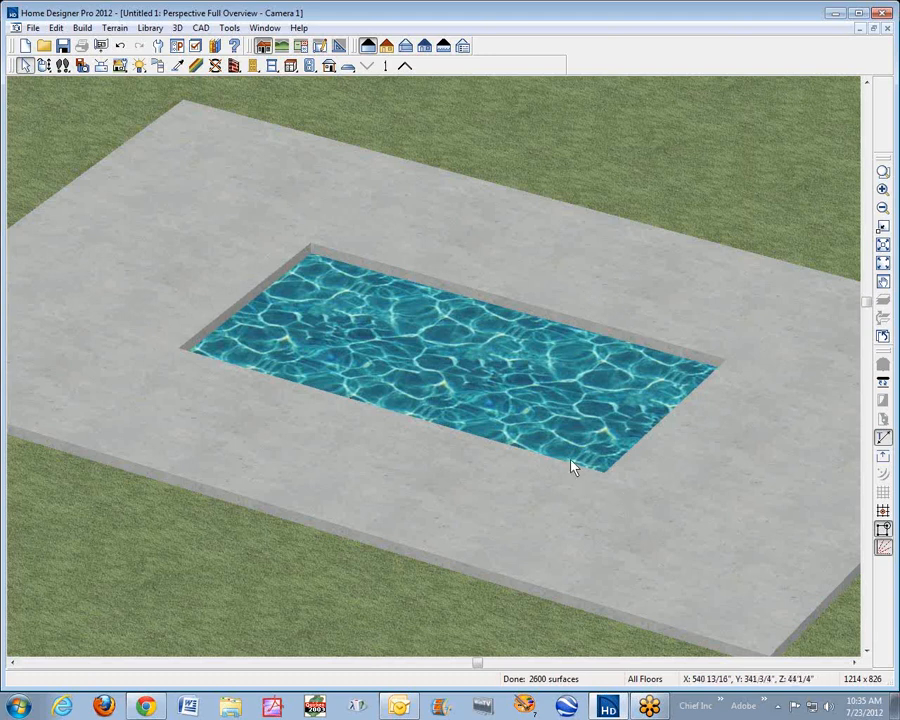
mouse_move(636, 440)
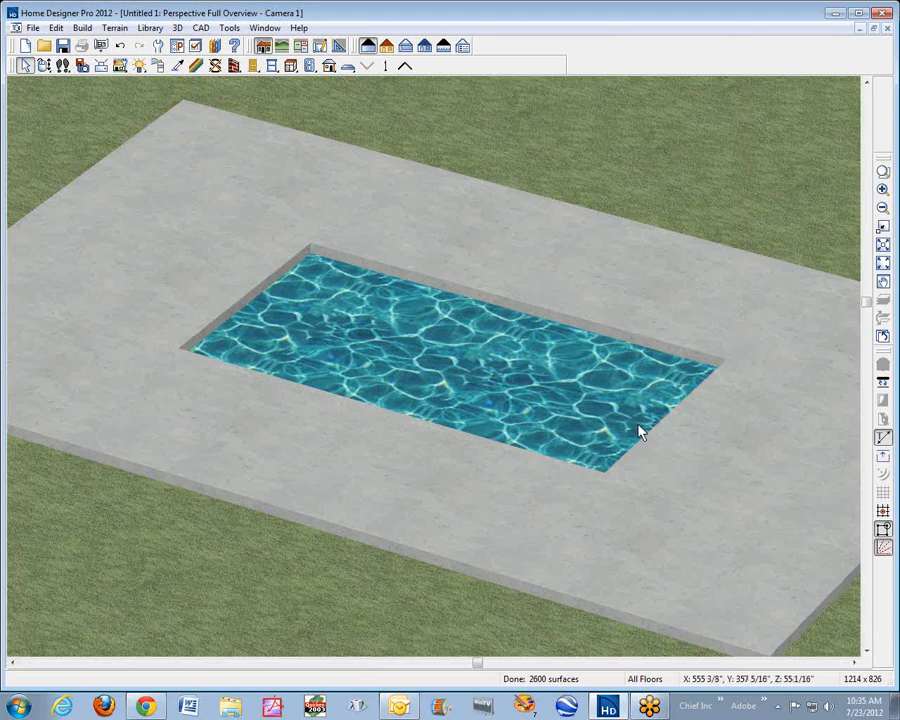
mouse_move(632, 438)
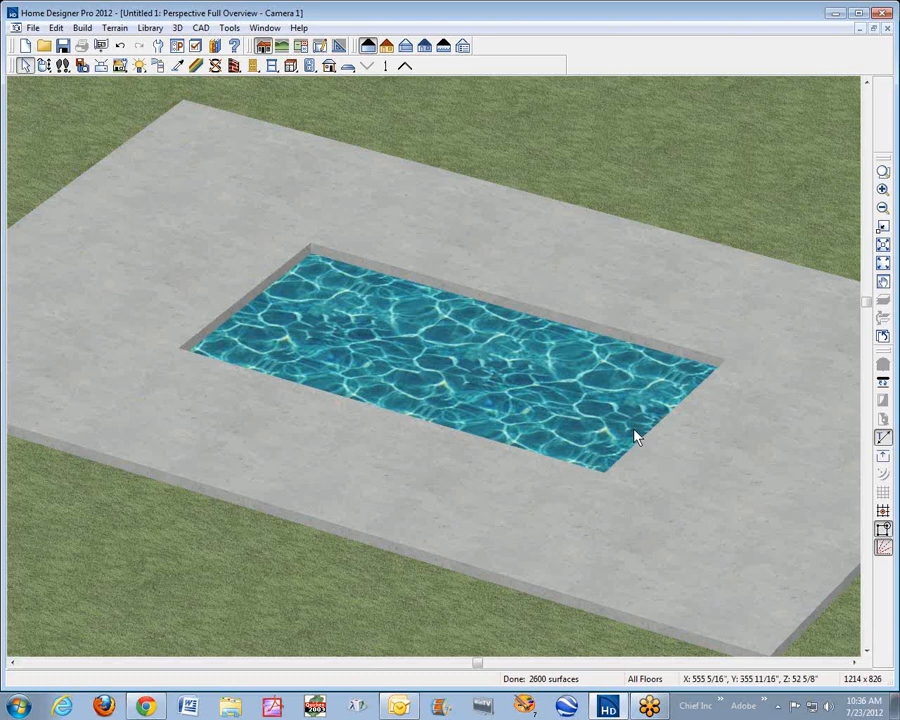
mouse_move(600, 430)
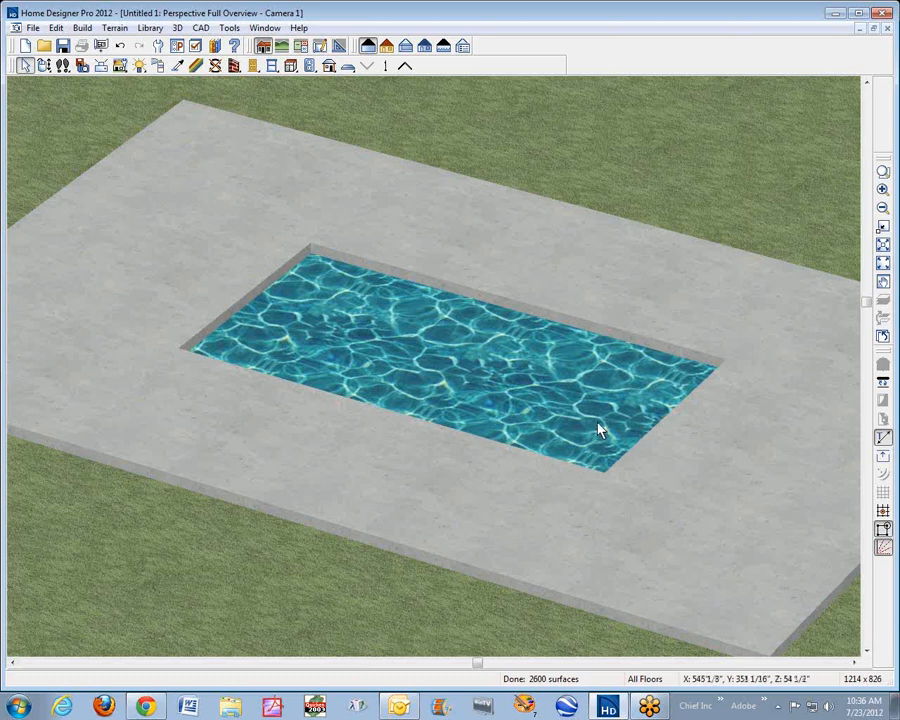
mouse_move(584, 436)
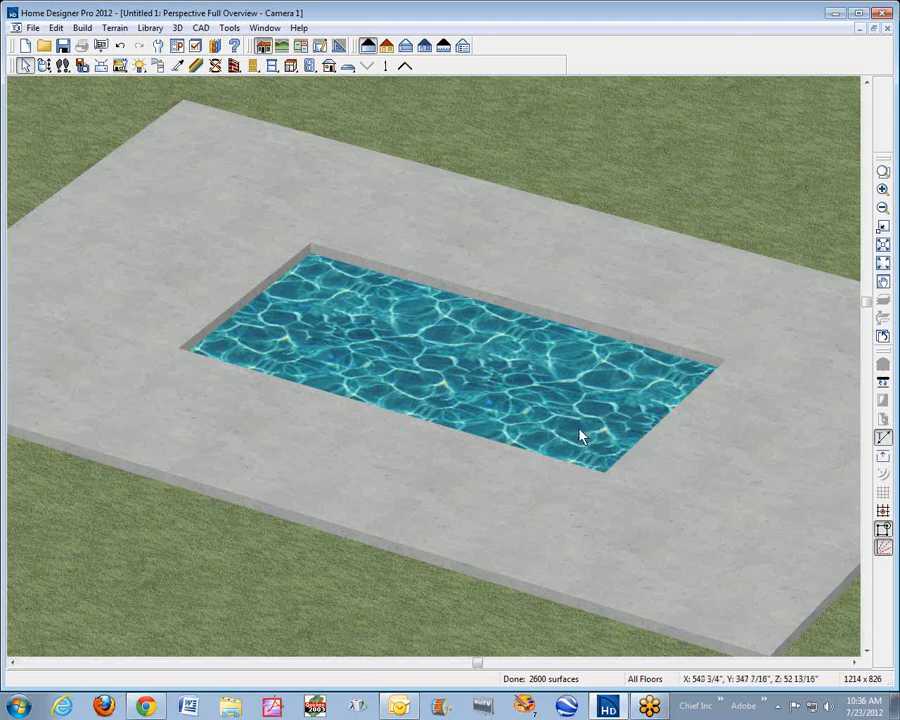